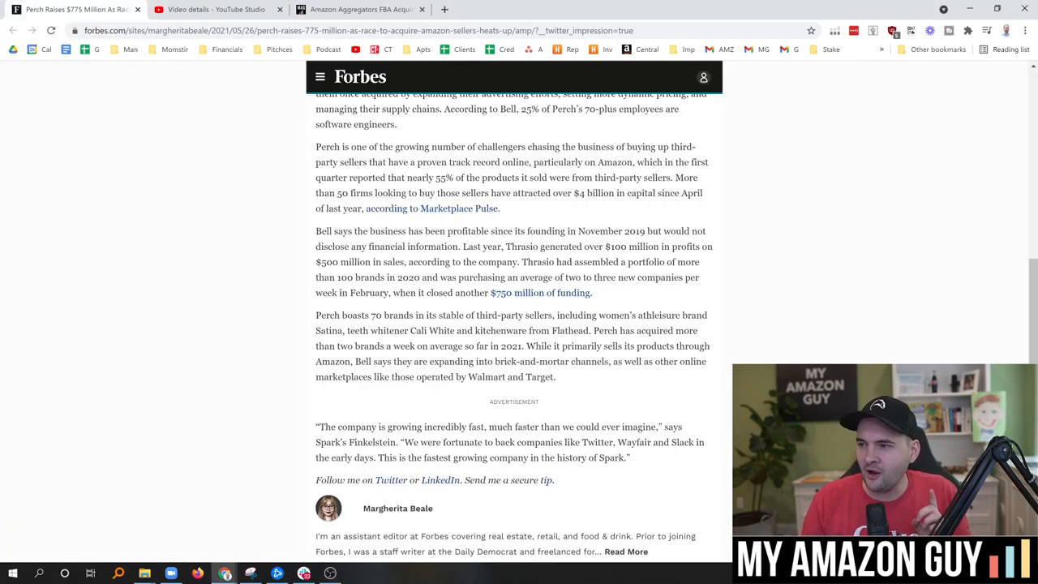
- Switch to the Amazon Aggregators FBA Acquirers page and scroll down through the acquirer listings
scroll("up", 3)
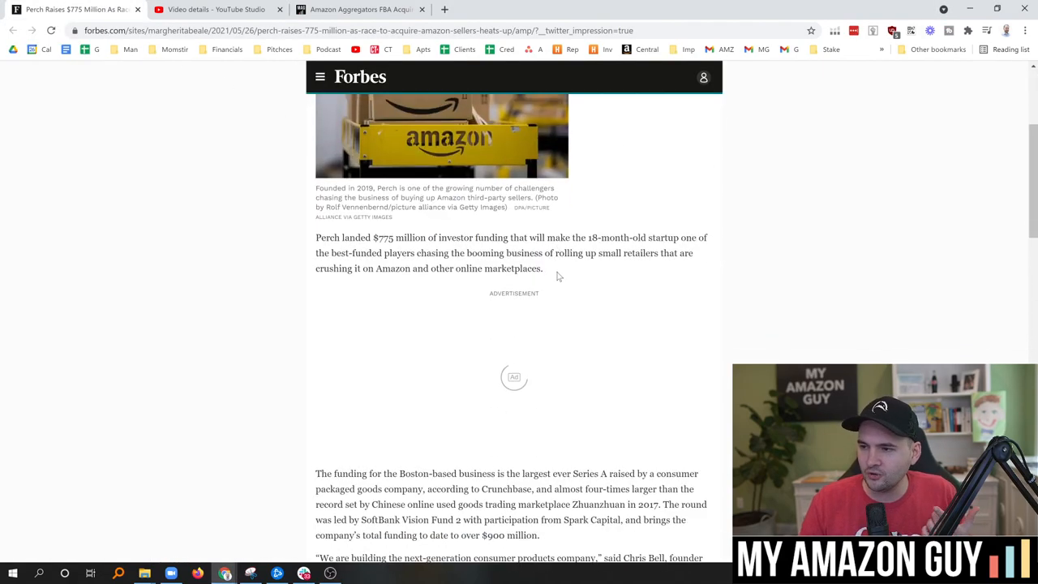
scroll("down", 3)
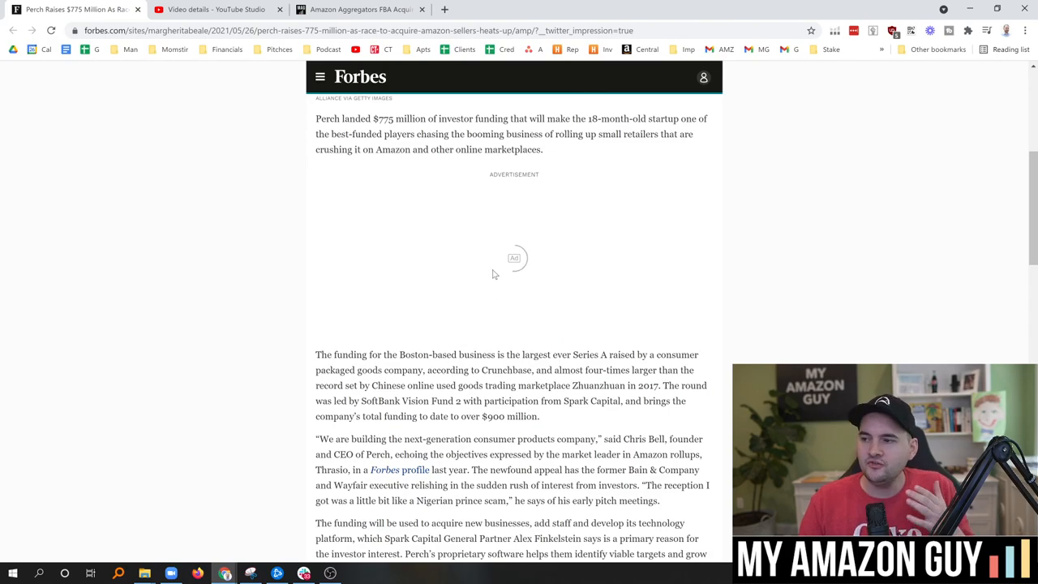
mouse_move(300, 269)
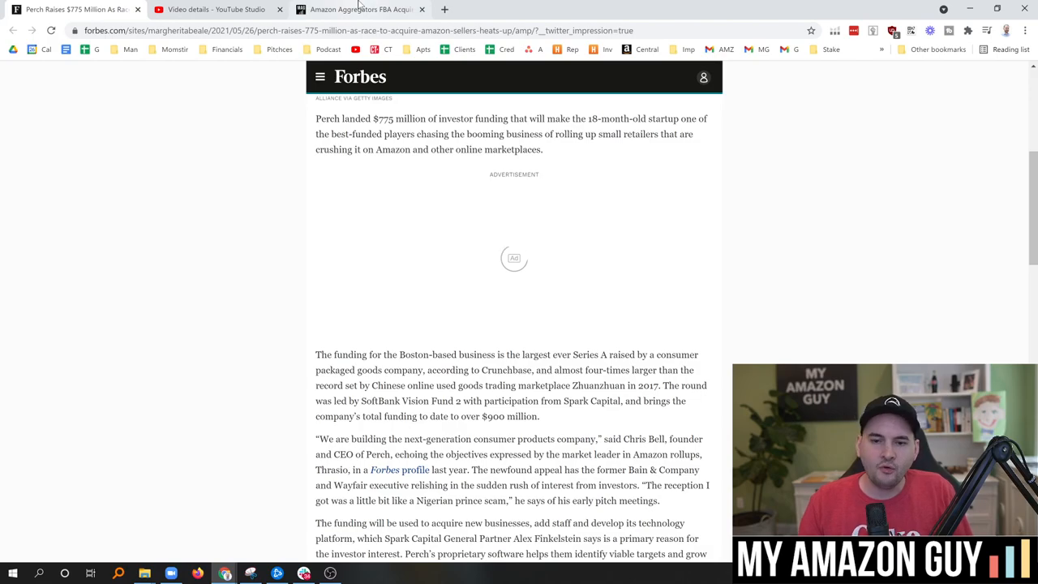
left_click(360, 9)
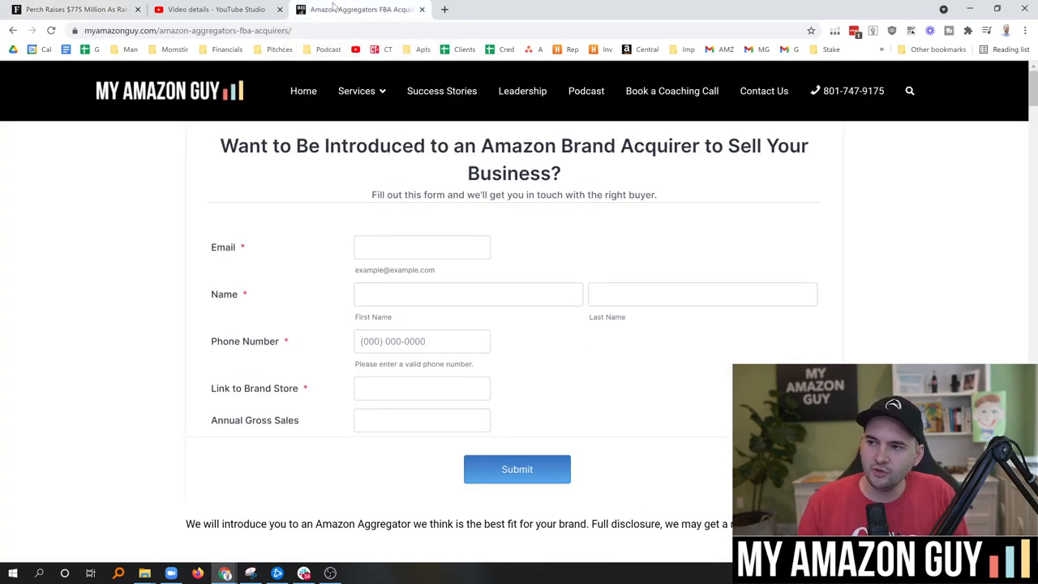
mouse_move(123, 237)
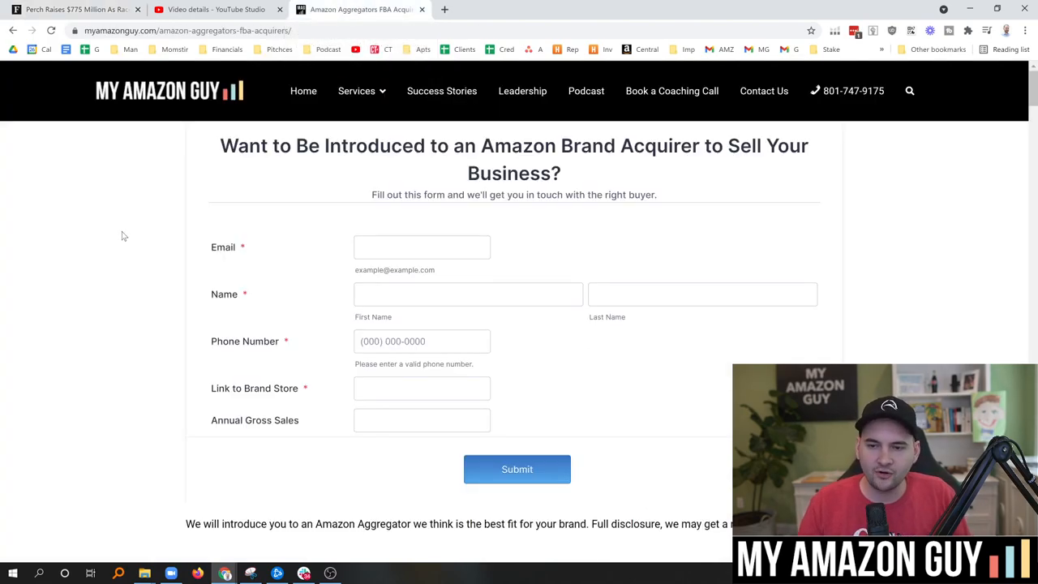
scroll("down", 3)
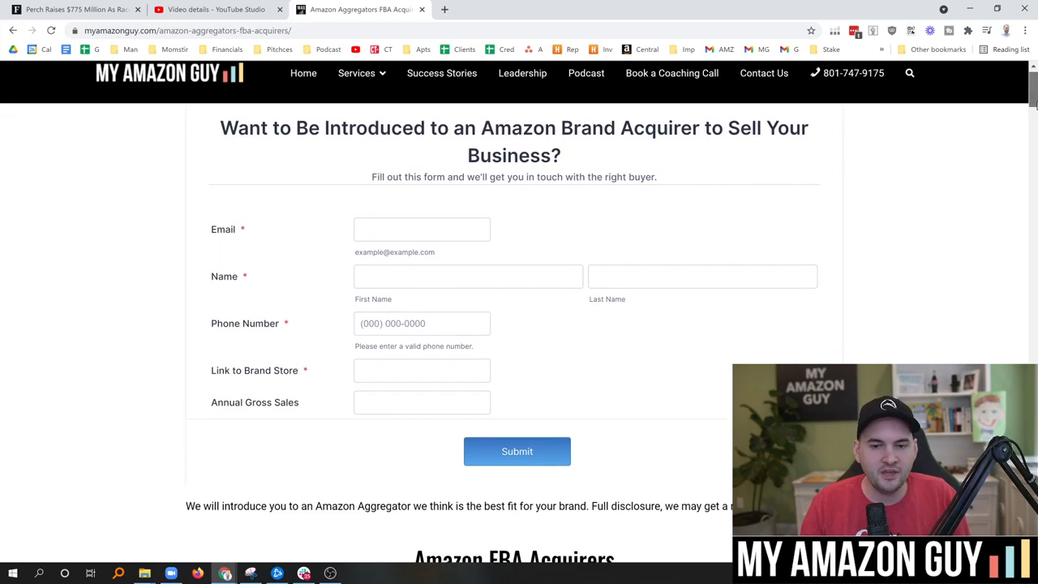
scroll("down", 3)
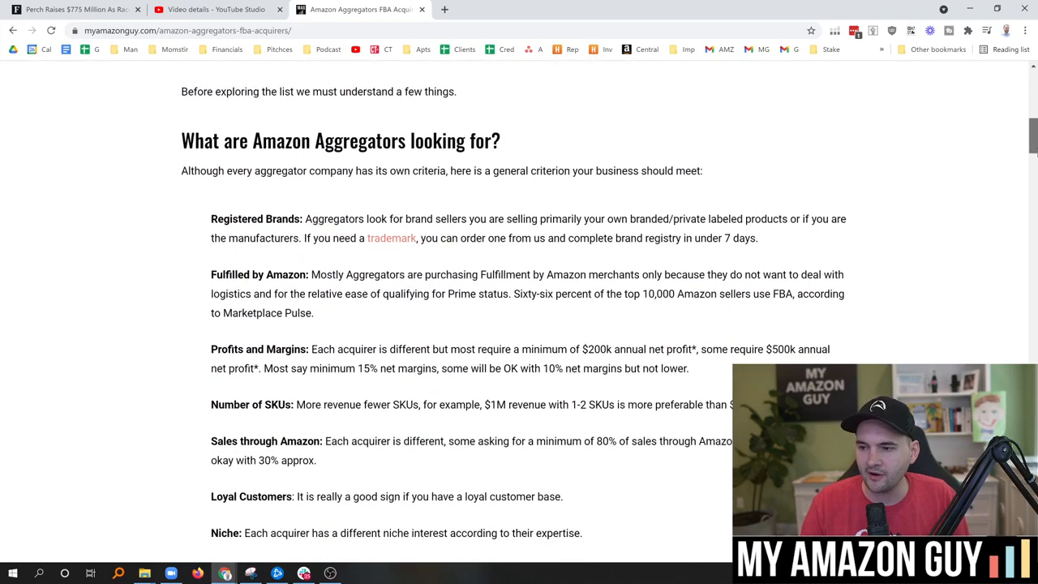
scroll("down", 3)
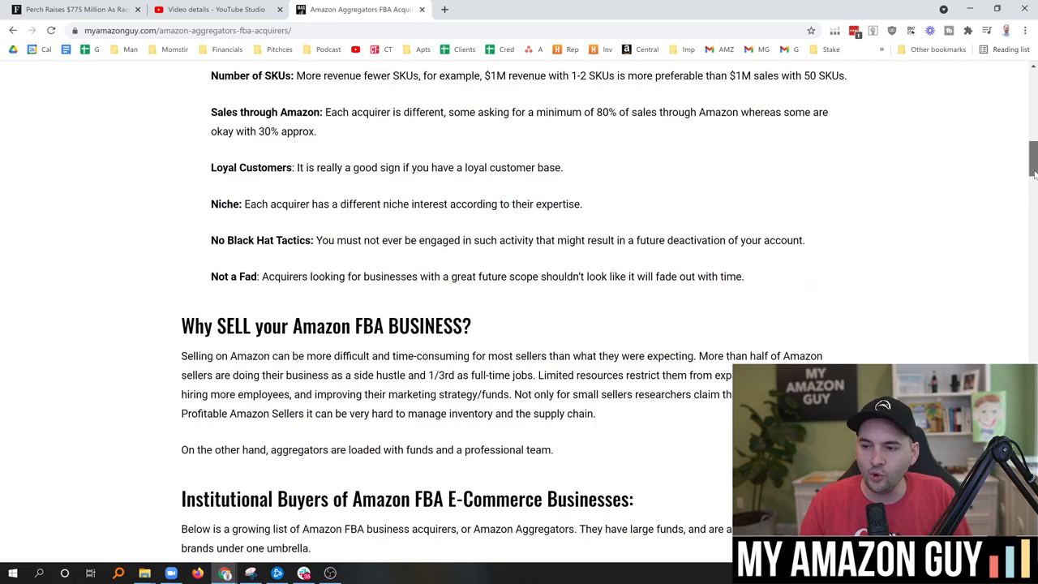
scroll("down", 3)
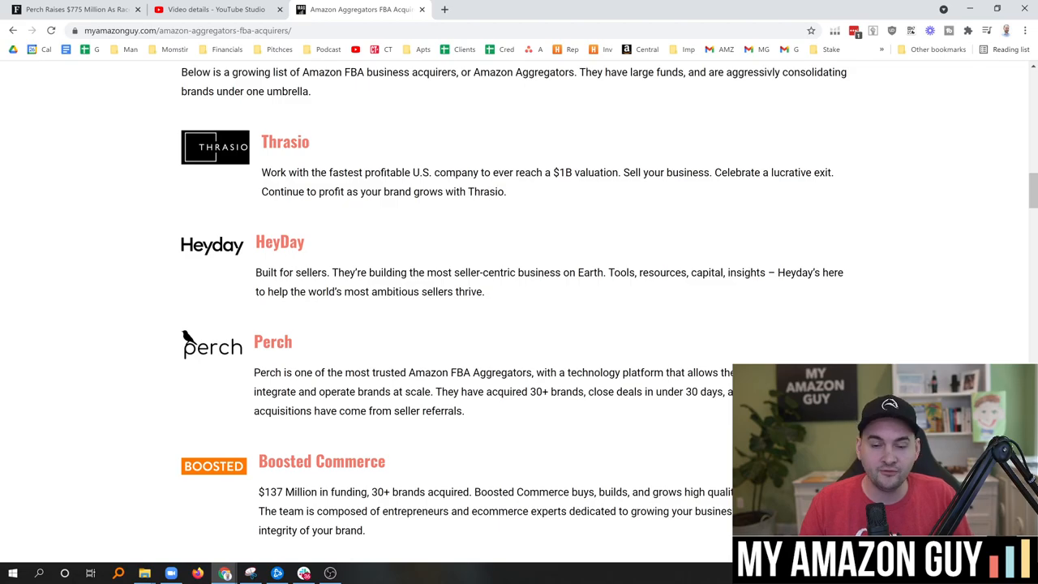
scroll("down", 3)
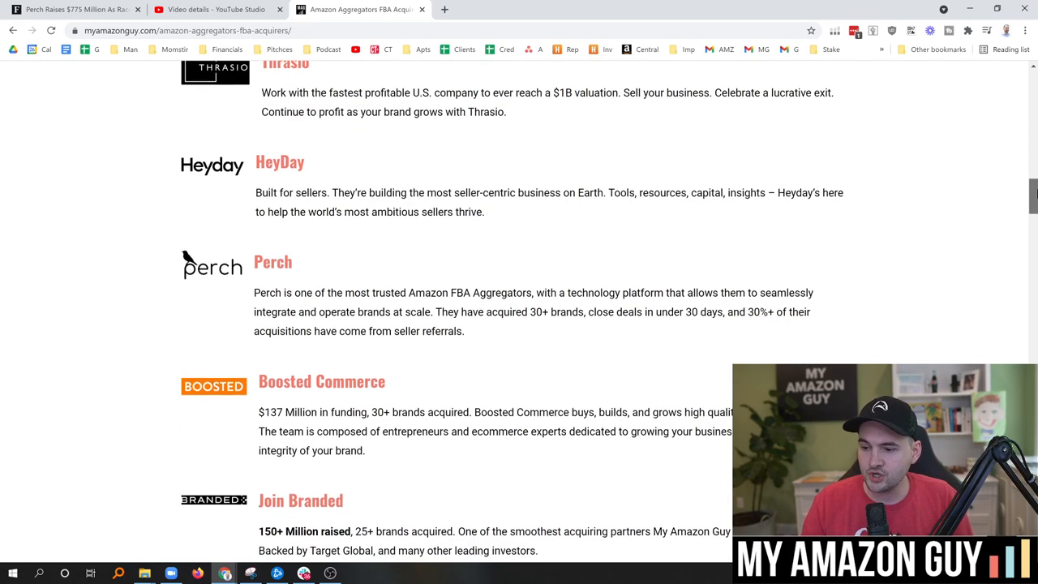
scroll("down", 3)
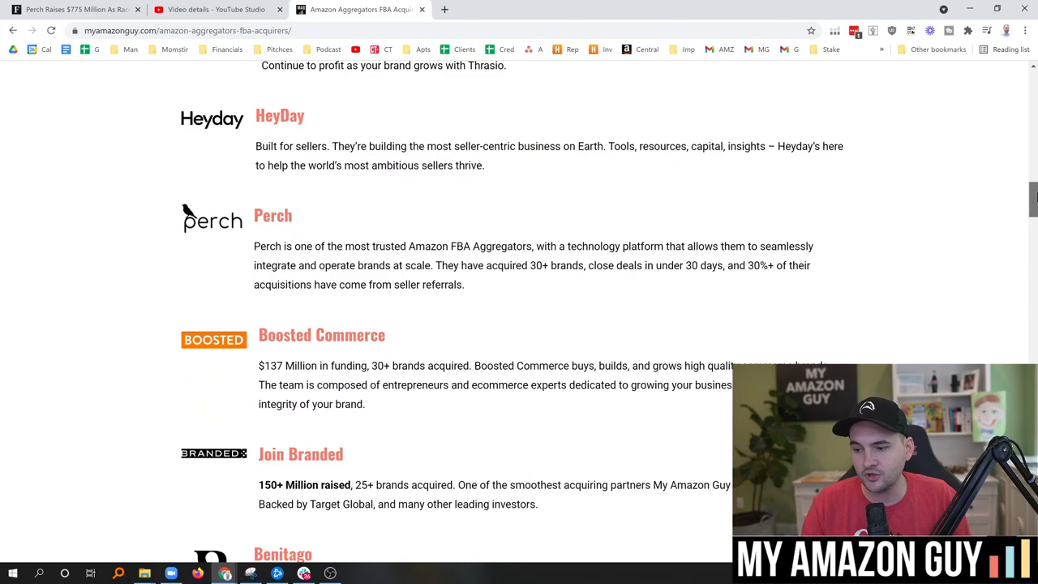
- Continue through the aggregator criteria and return to the brand-acquirer introduction form
scroll("down", 3)
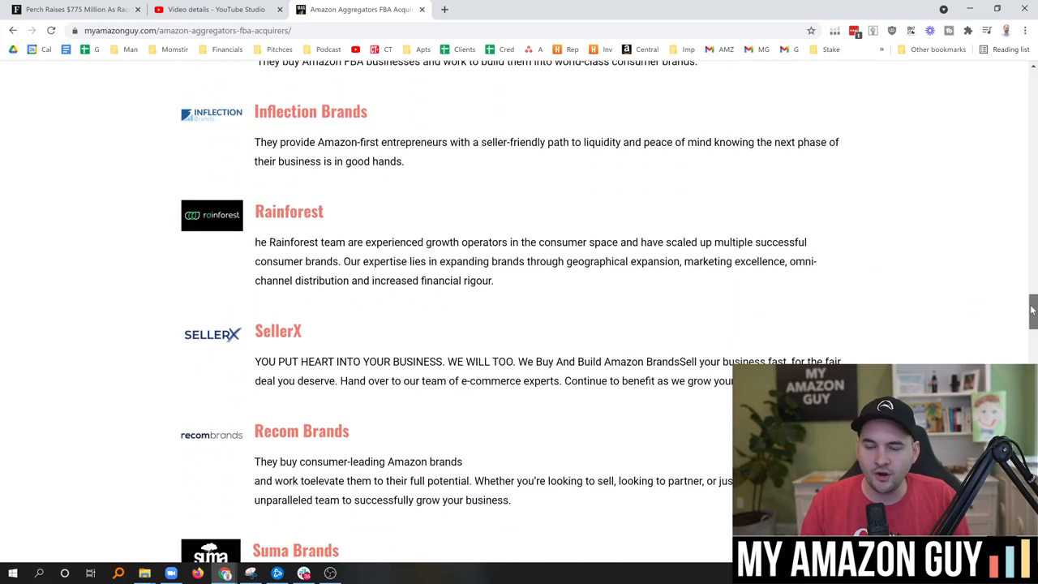
scroll("down", 3)
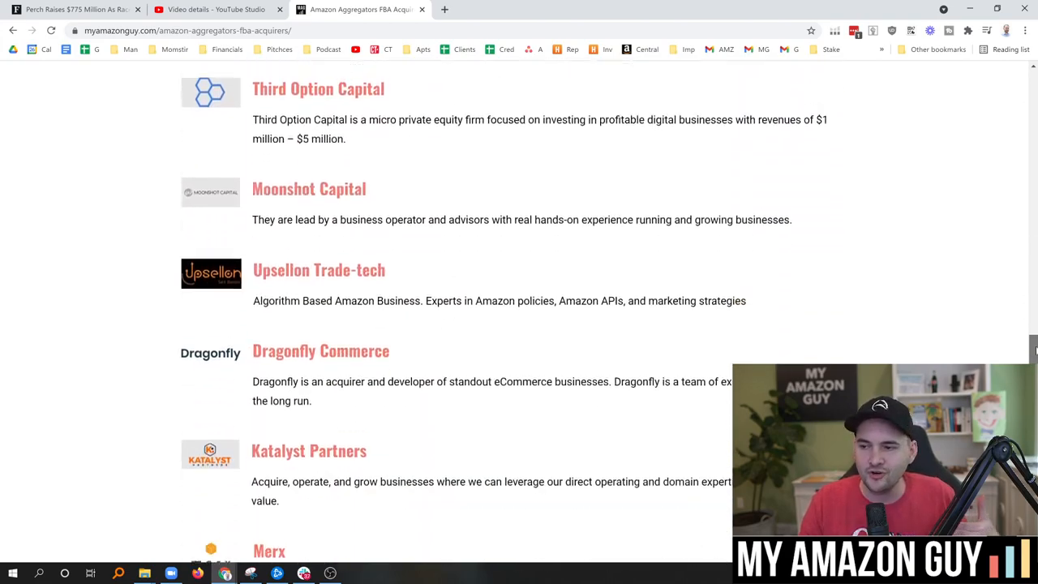
scroll("down", 3)
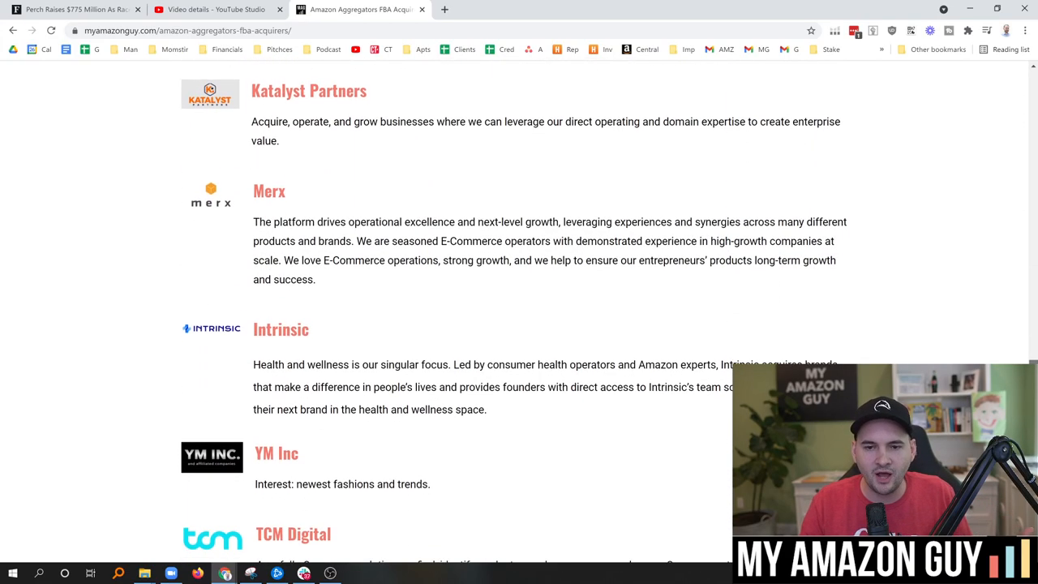
scroll("down", 3)
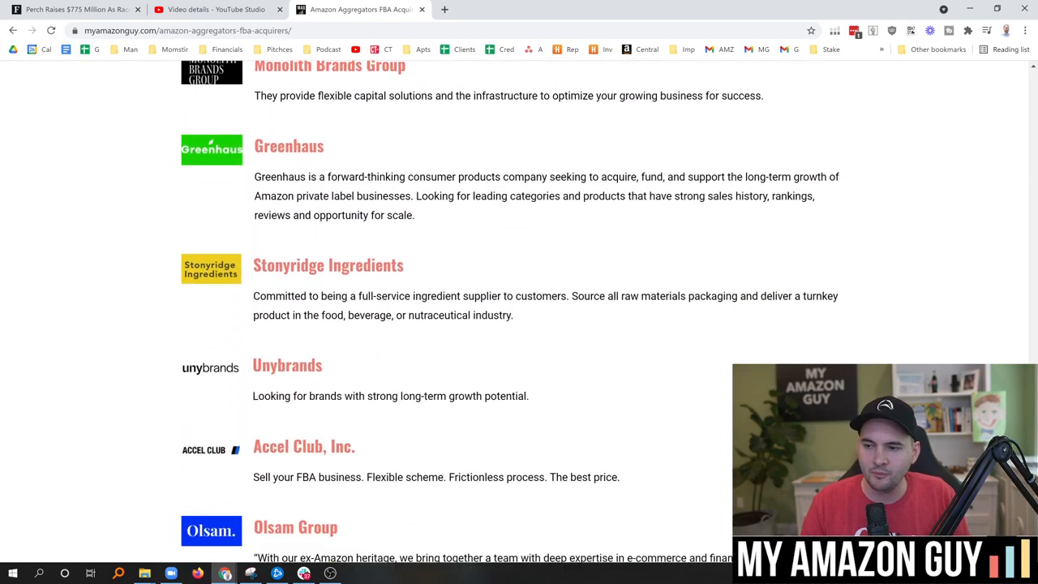
scroll("down", 3)
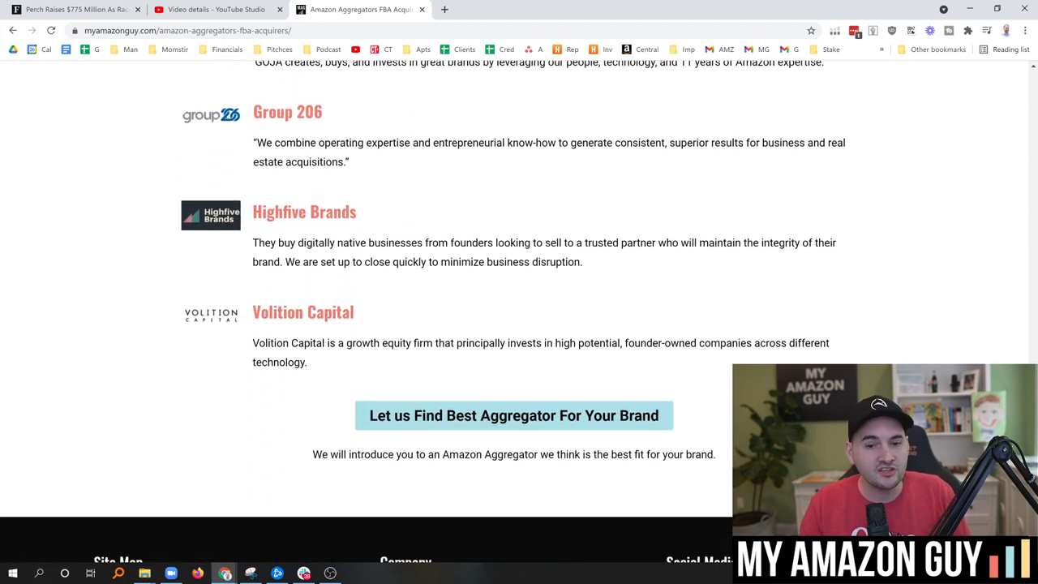
scroll("up", 3)
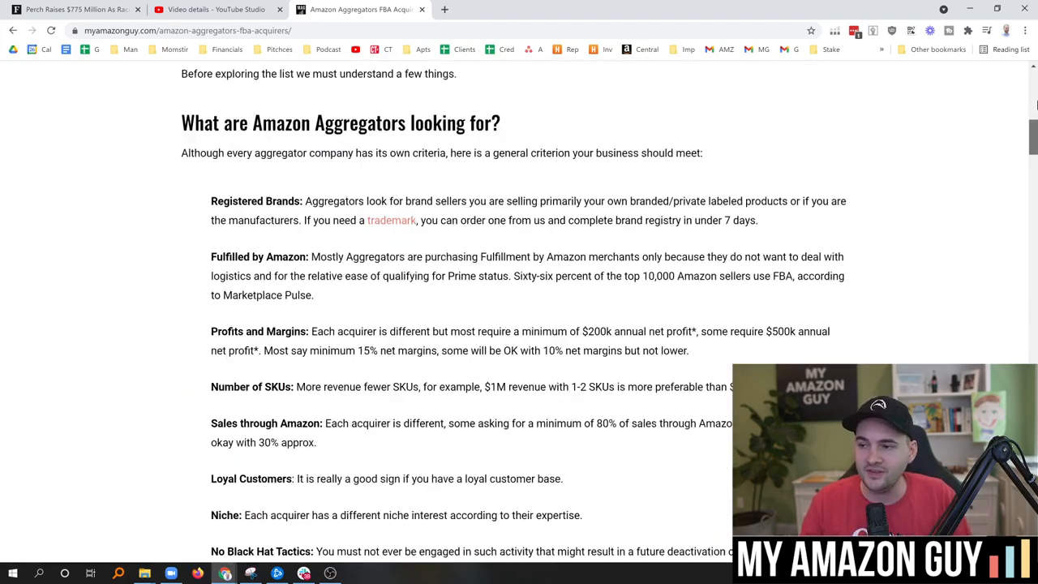
scroll("down", 3)
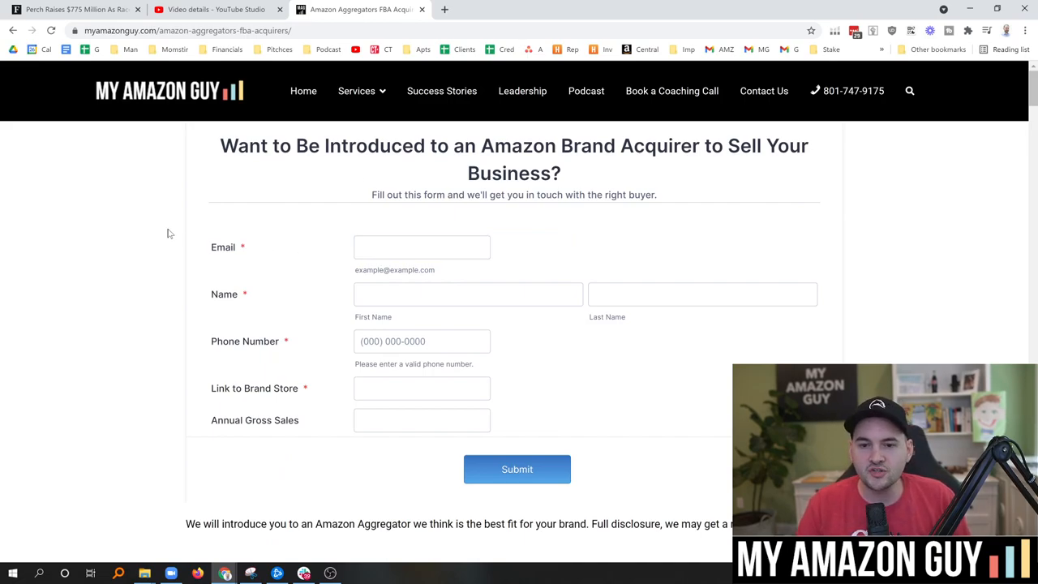
mouse_move(147, 224)
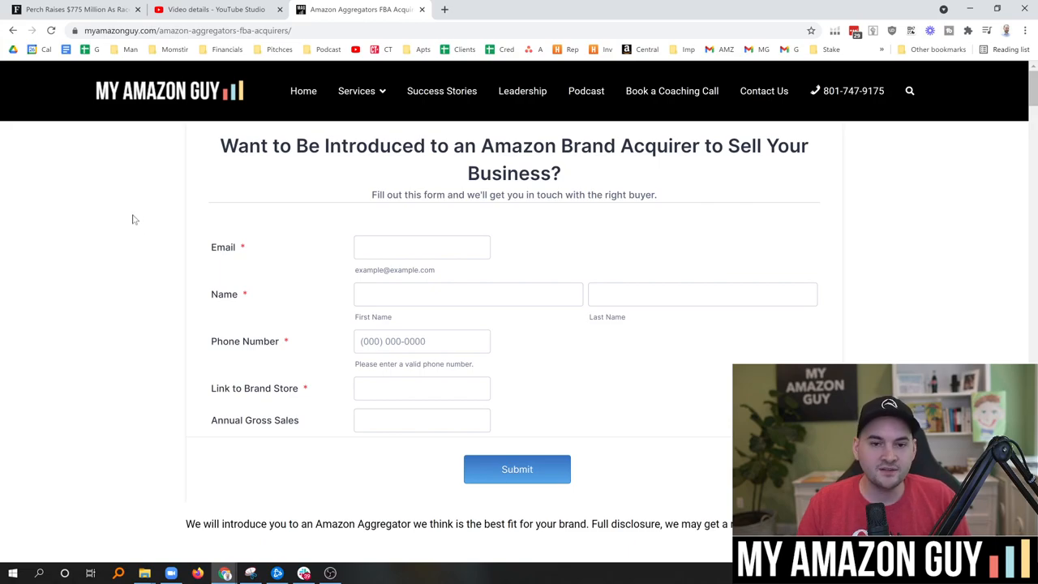
- Return to the Forbes Perch article and scroll to the Series A details and Chris Bell's quotes
left_click(73, 9)
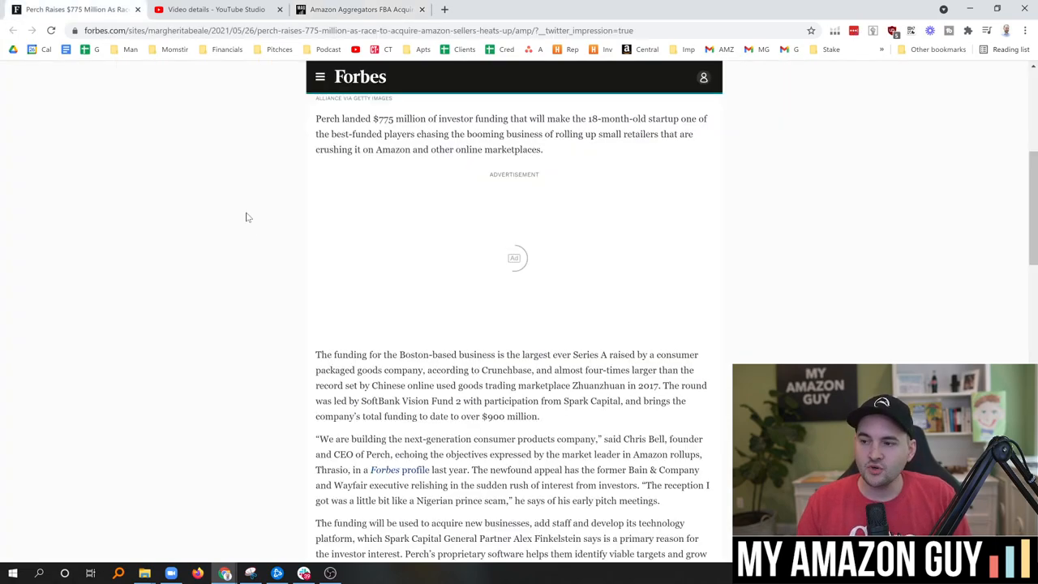
scroll("up", 3)
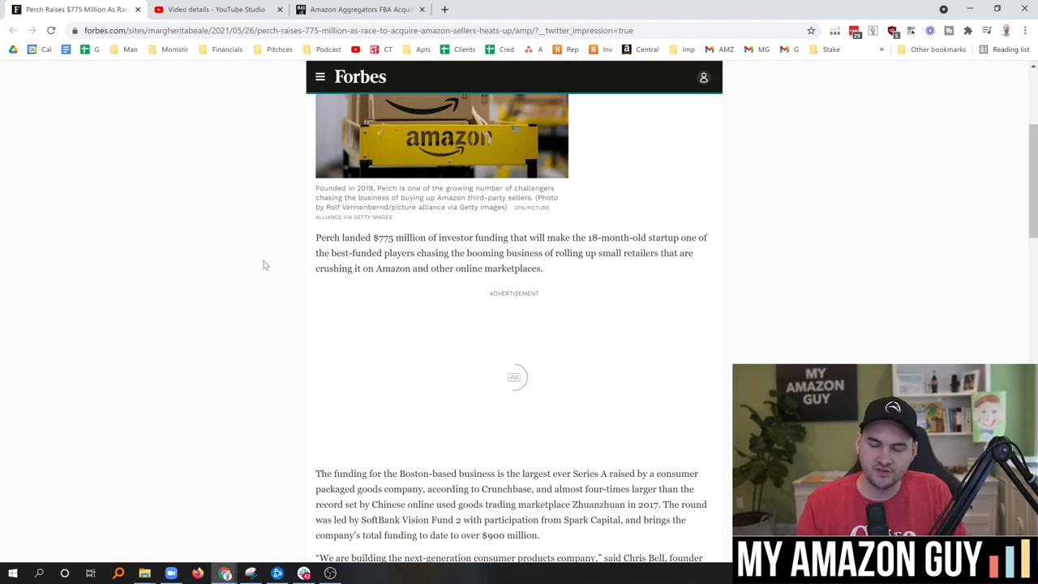
scroll("down", 3)
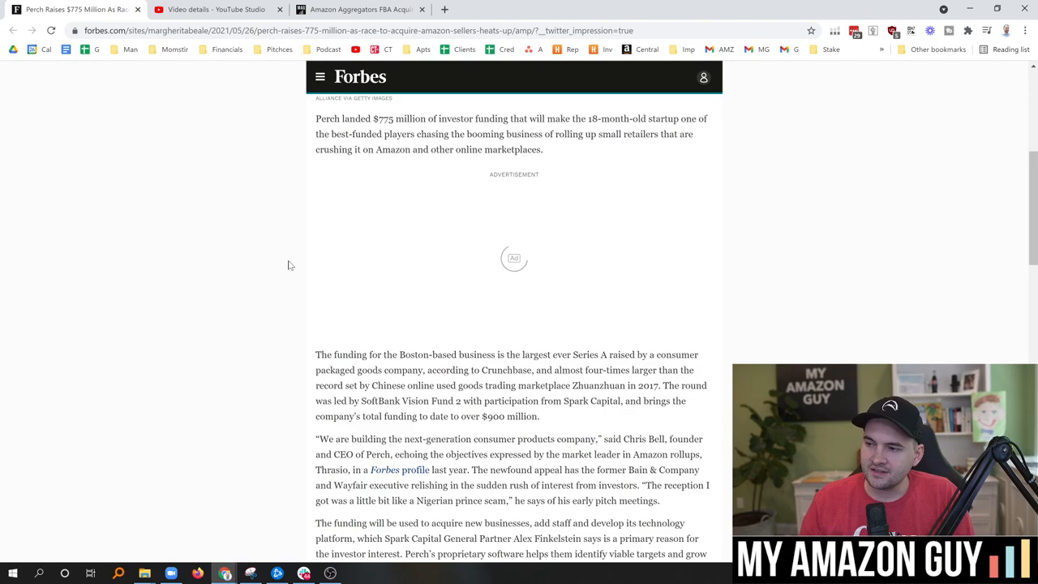
mouse_move(267, 260)
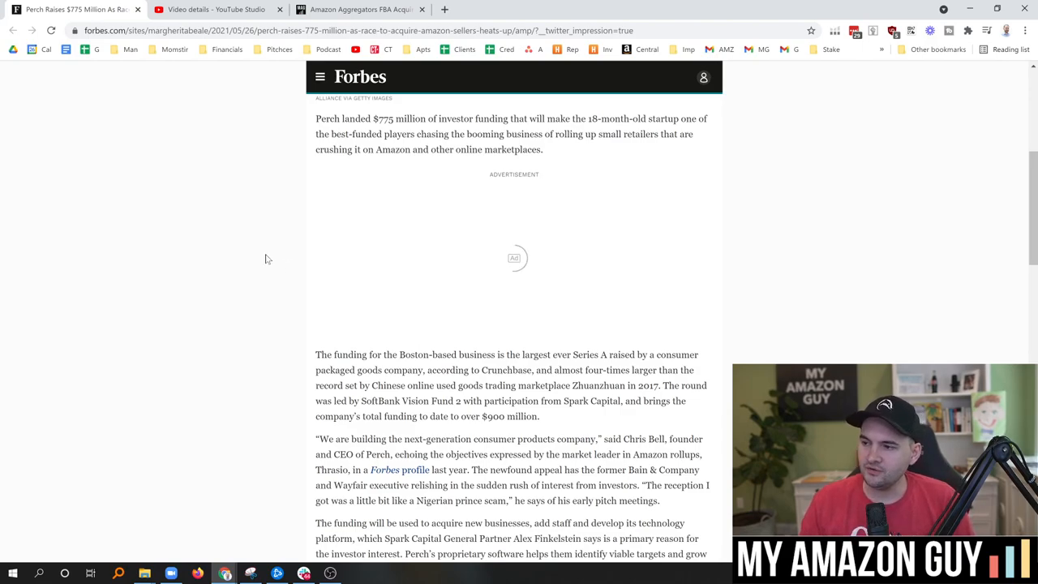
mouse_move(269, 222)
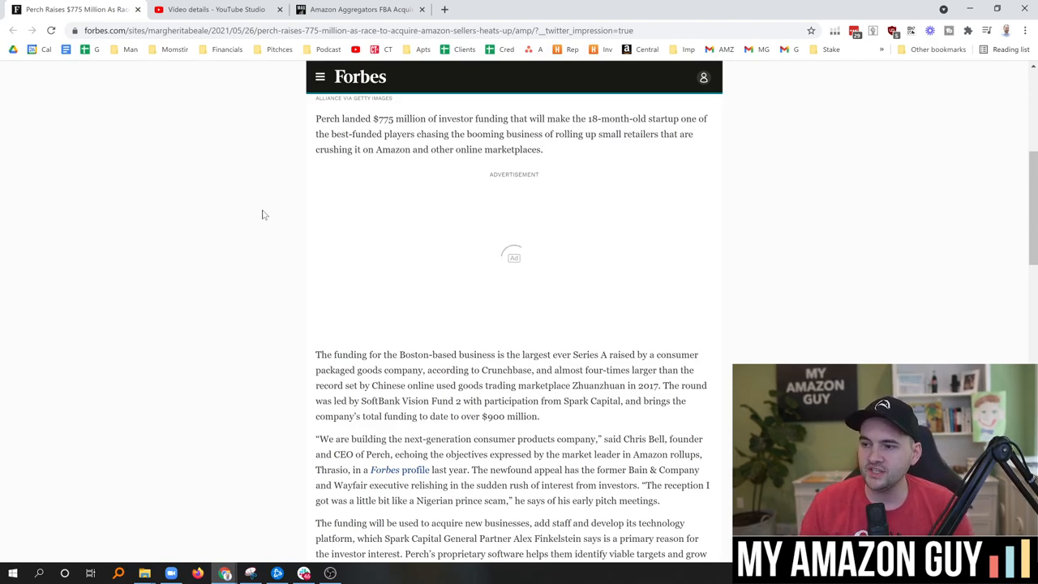
scroll("down", 3)
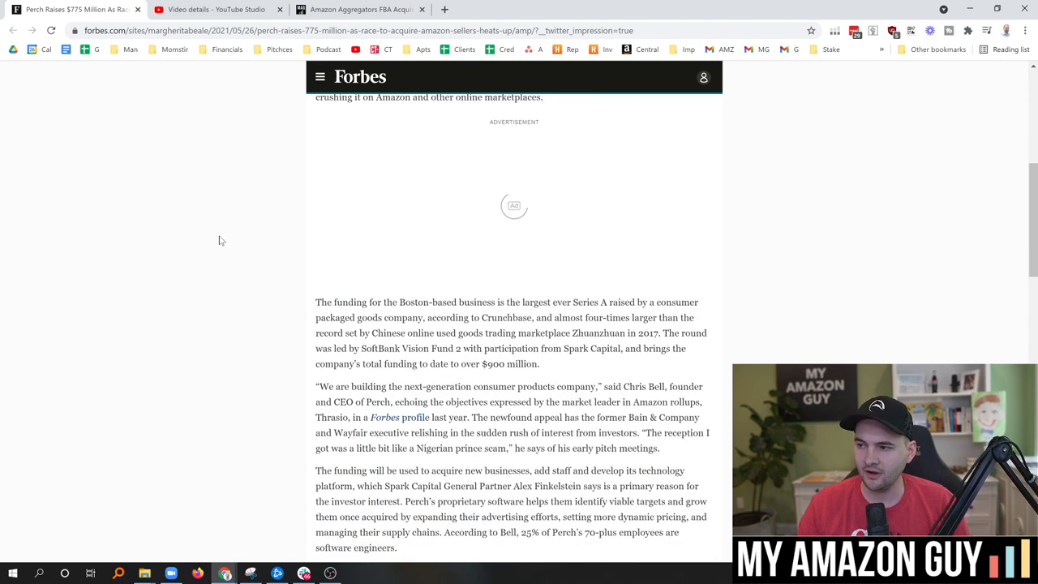
scroll("down", 3)
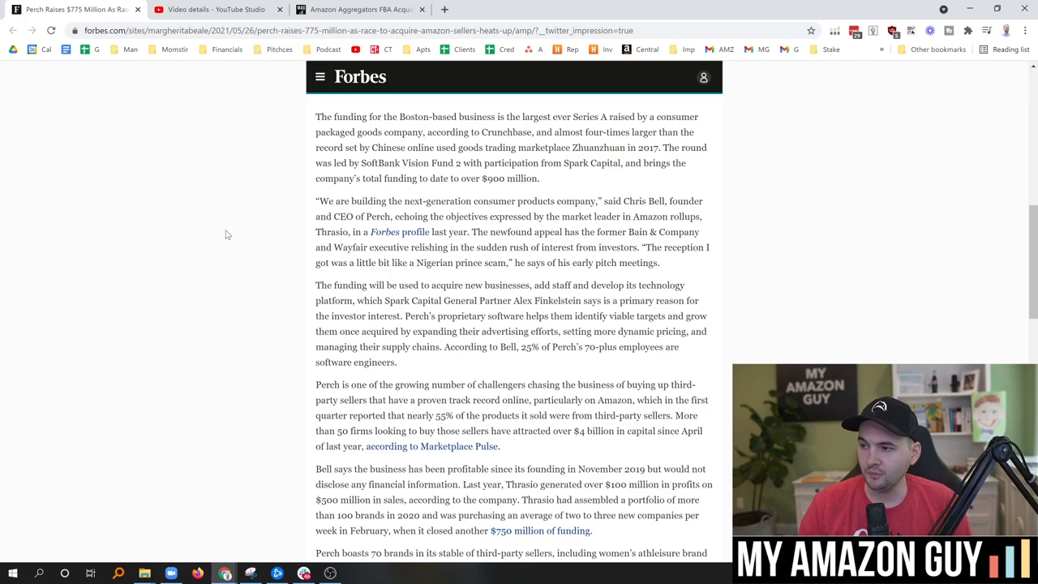
mouse_move(204, 237)
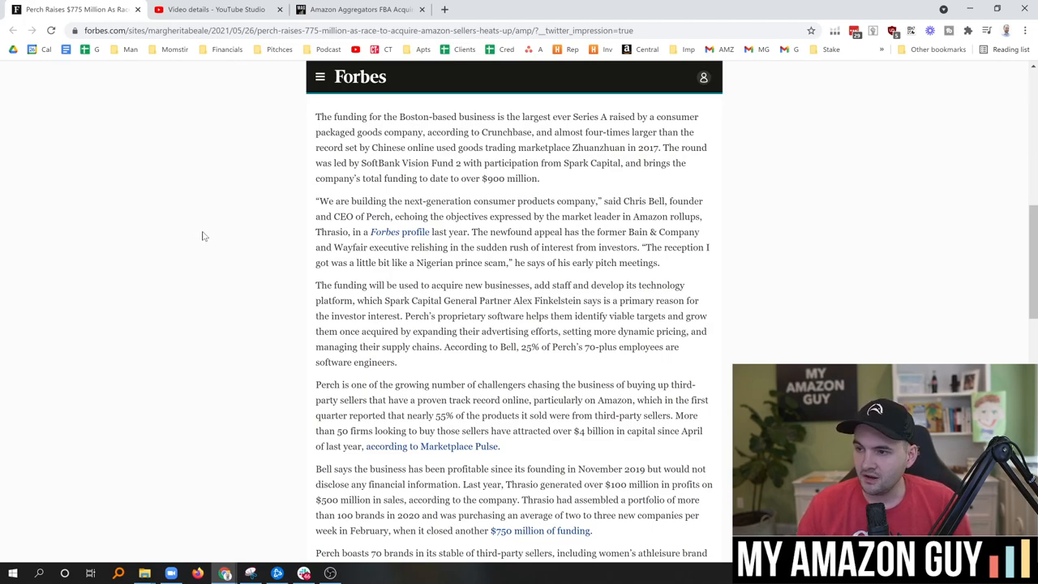
mouse_move(241, 235)
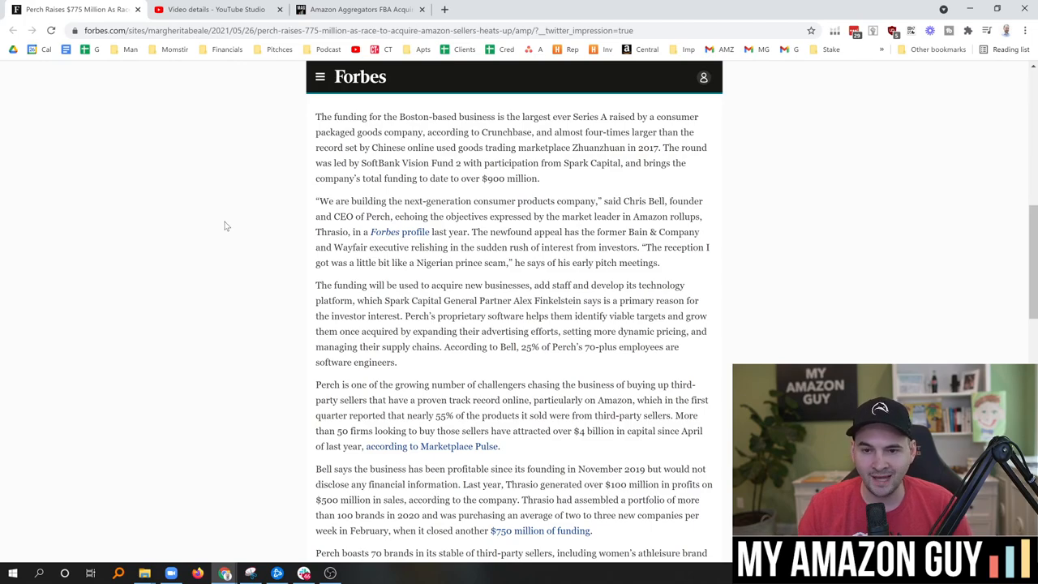
mouse_move(221, 219)
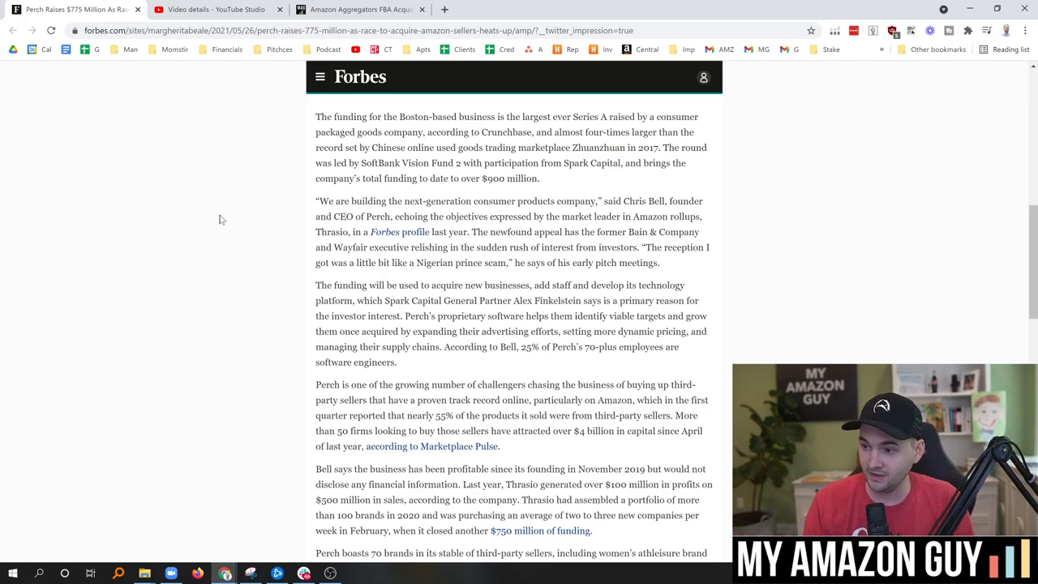
mouse_move(231, 185)
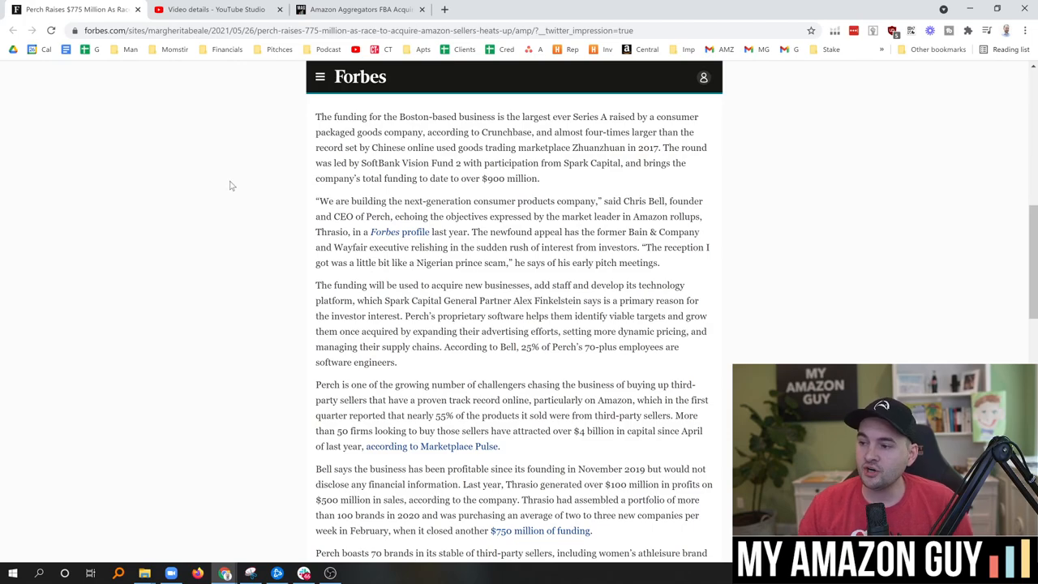
scroll("down", 3)
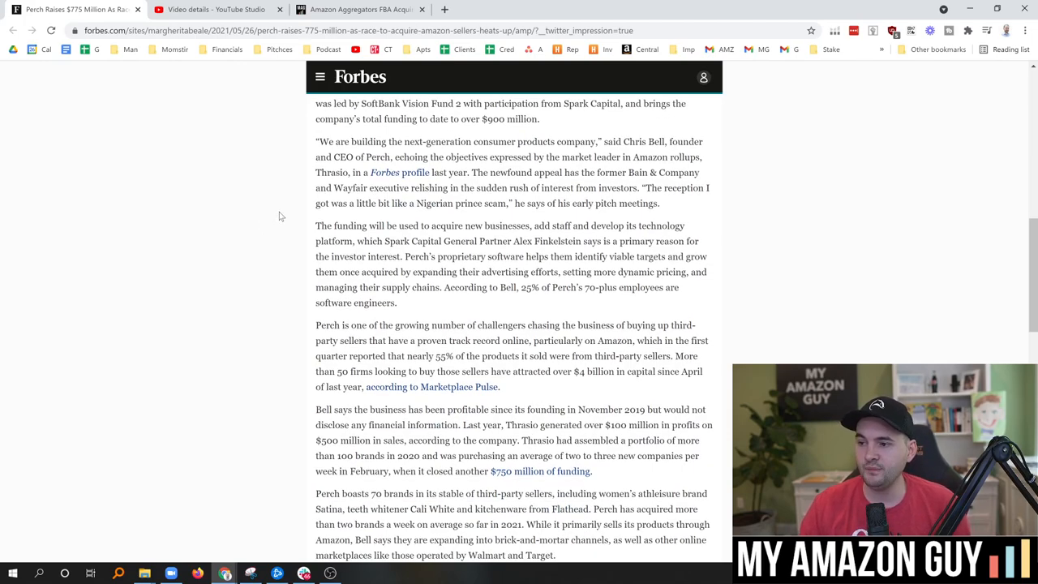
mouse_move(292, 211)
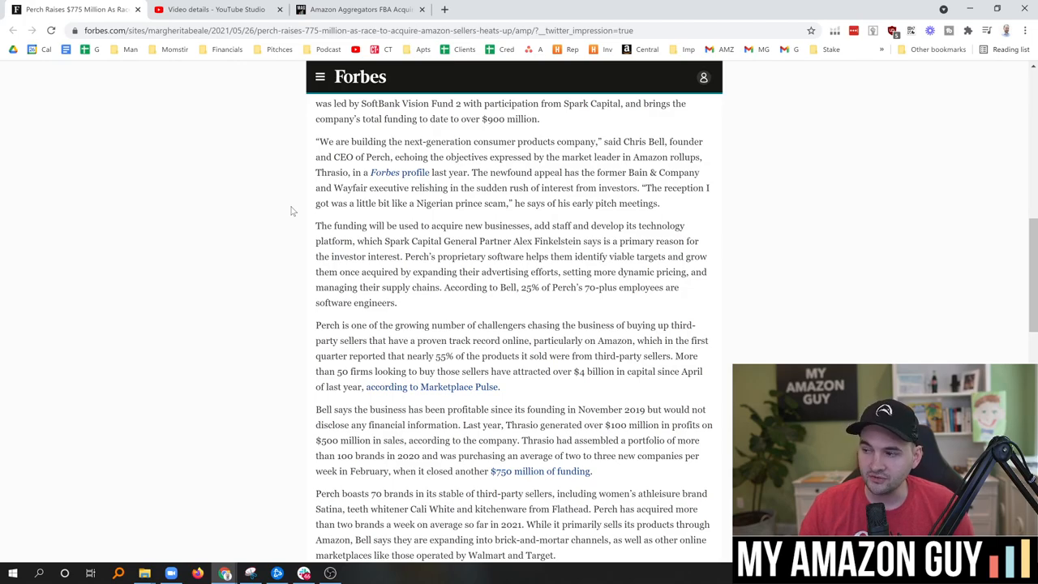
mouse_move(296, 194)
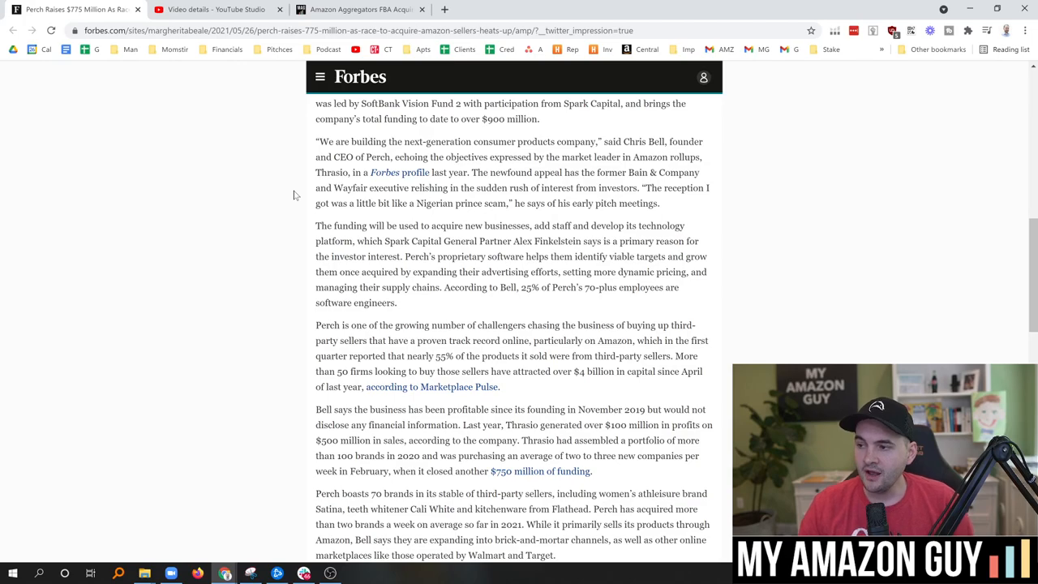
mouse_move(305, 184)
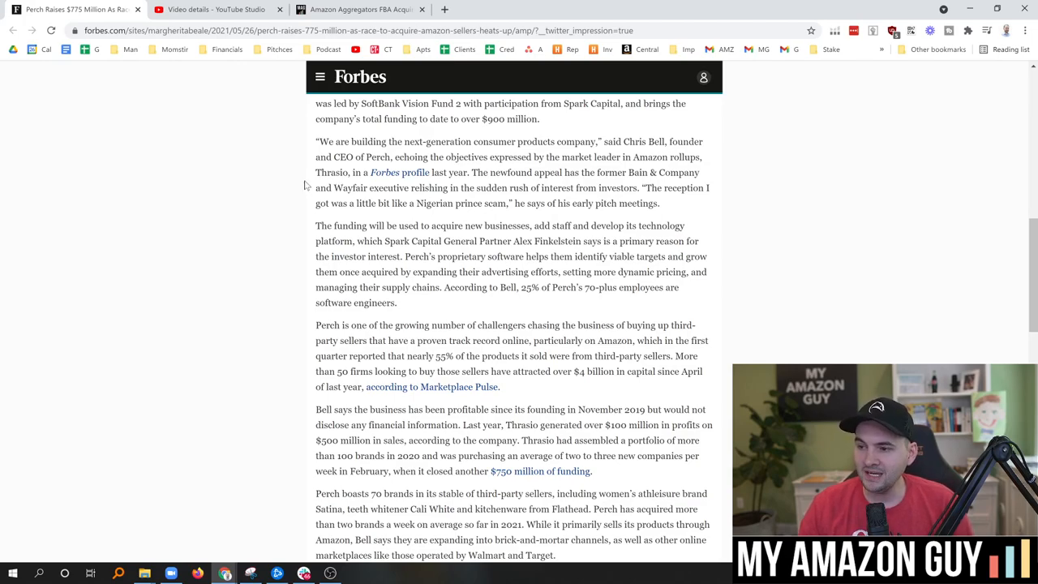
mouse_move(293, 195)
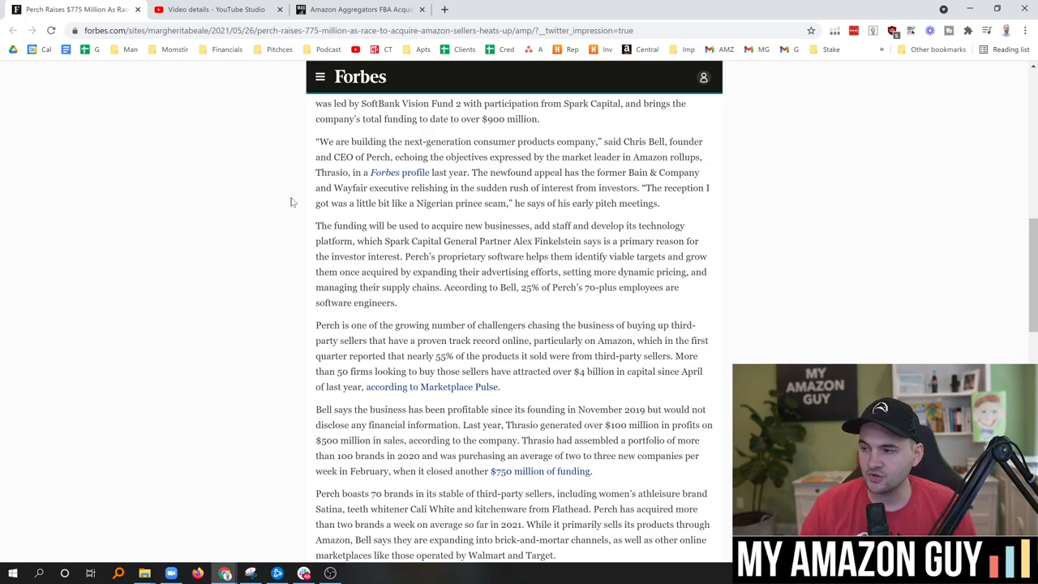
mouse_move(295, 194)
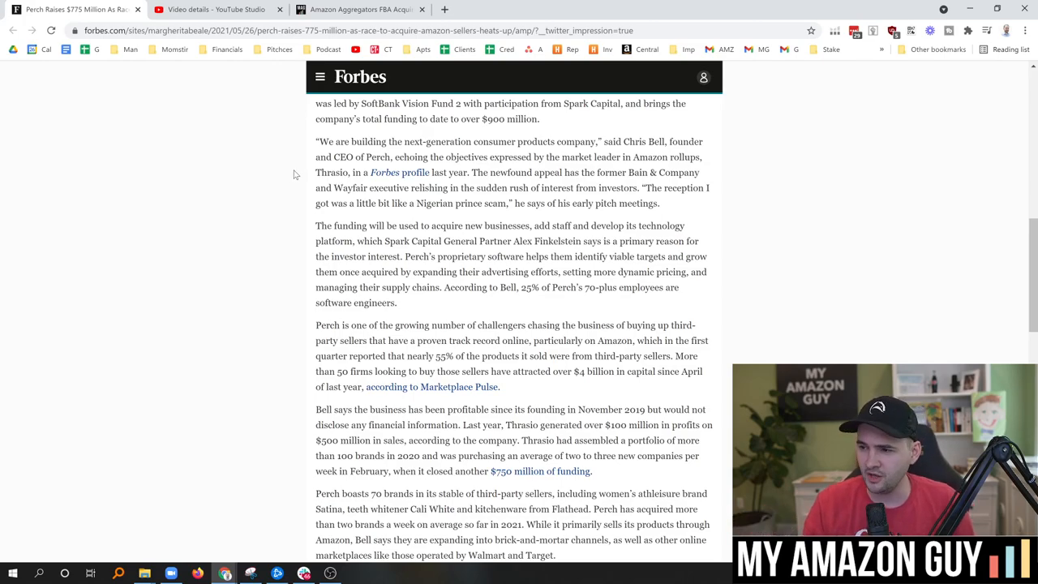
mouse_move(275, 204)
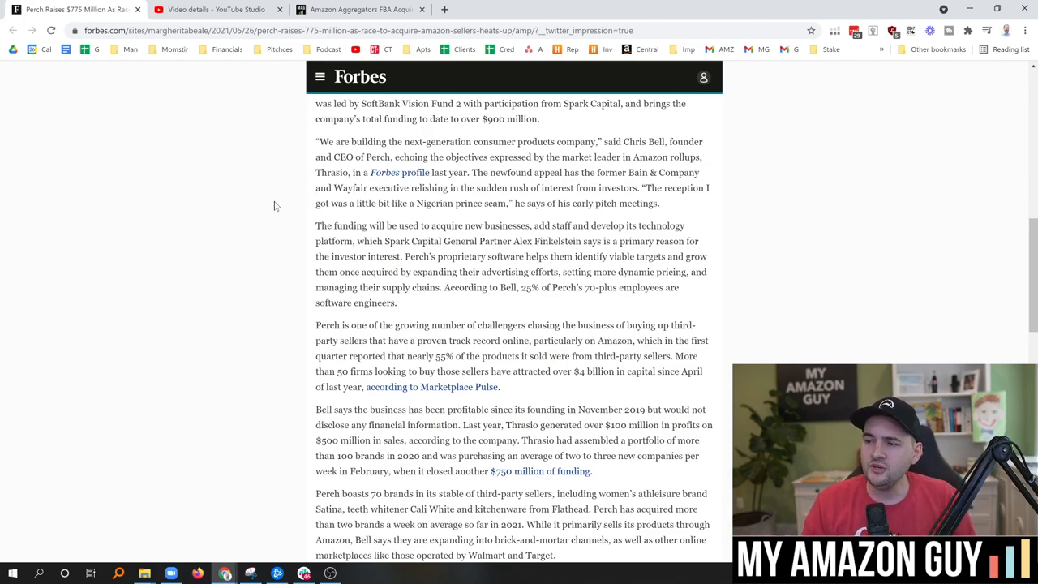
scroll("down", 3)
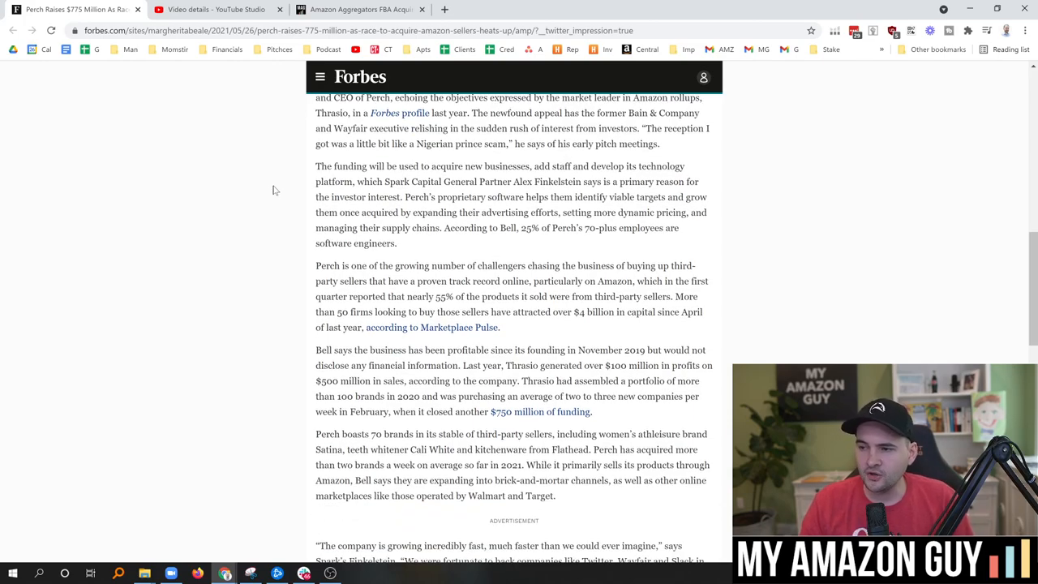
mouse_move(275, 185)
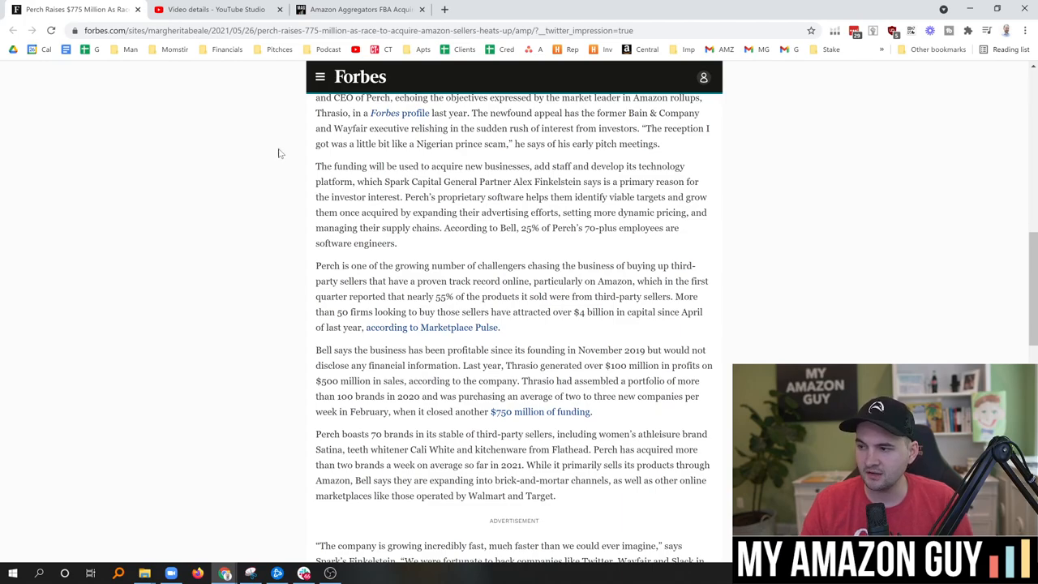
mouse_move(295, 154)
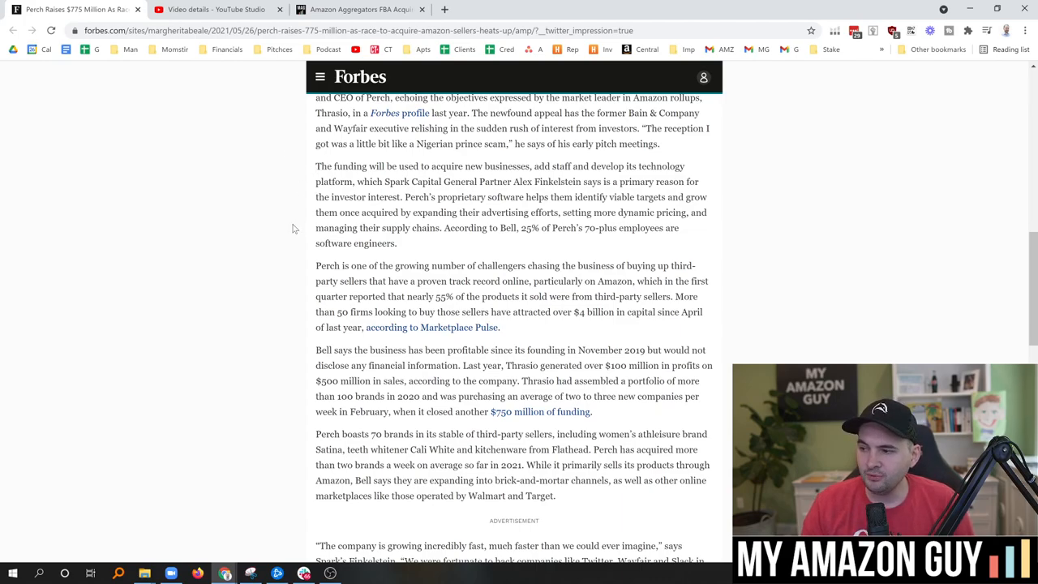
mouse_move(281, 227)
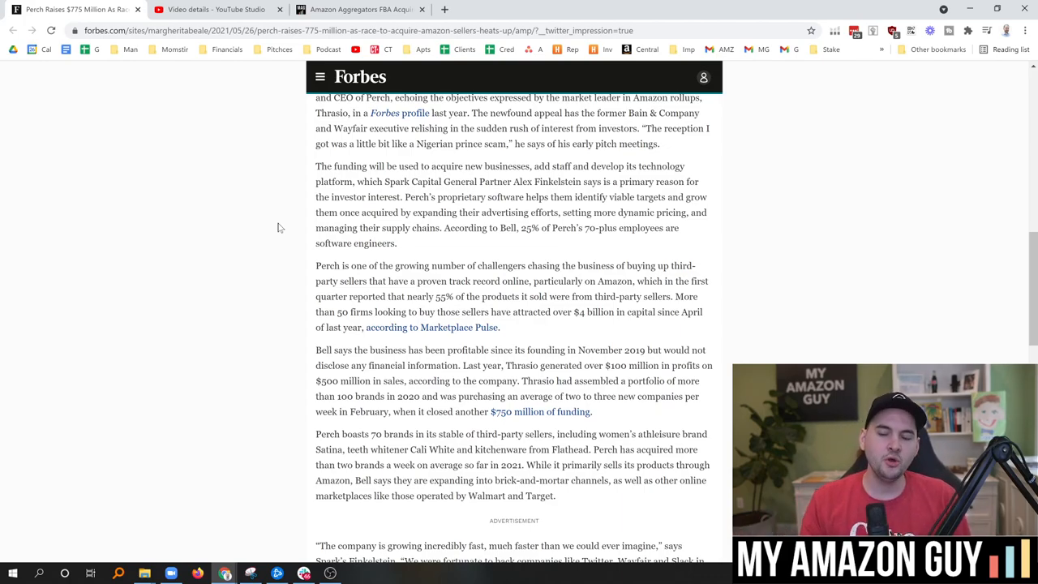
mouse_move(411, 247)
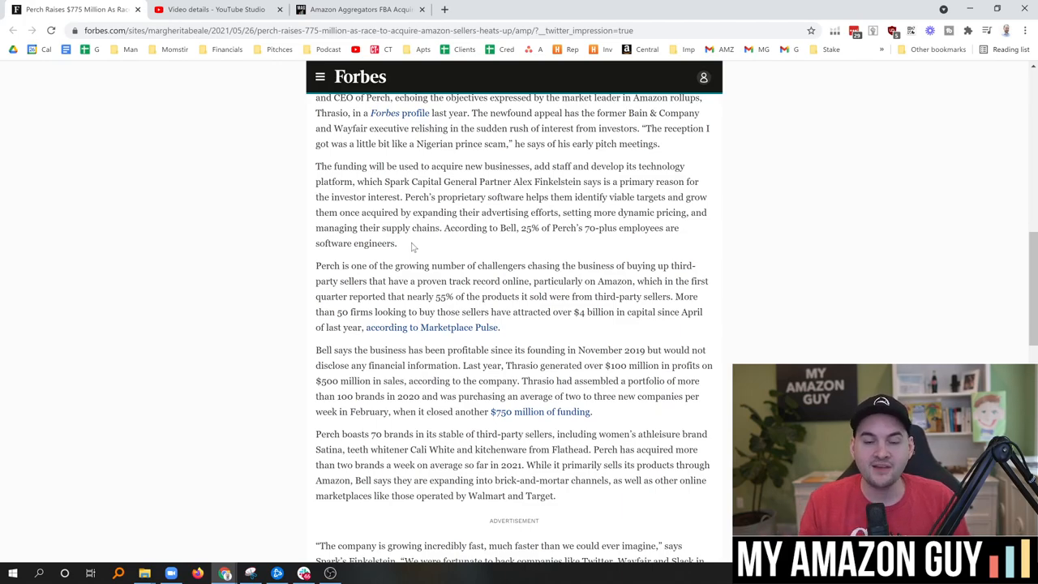
mouse_move(402, 250)
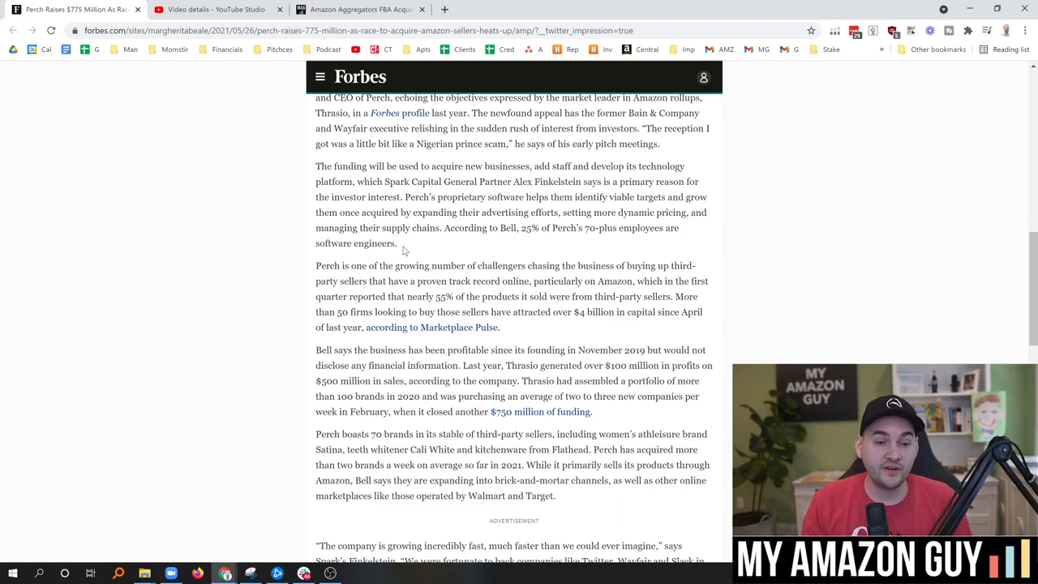
mouse_move(373, 87)
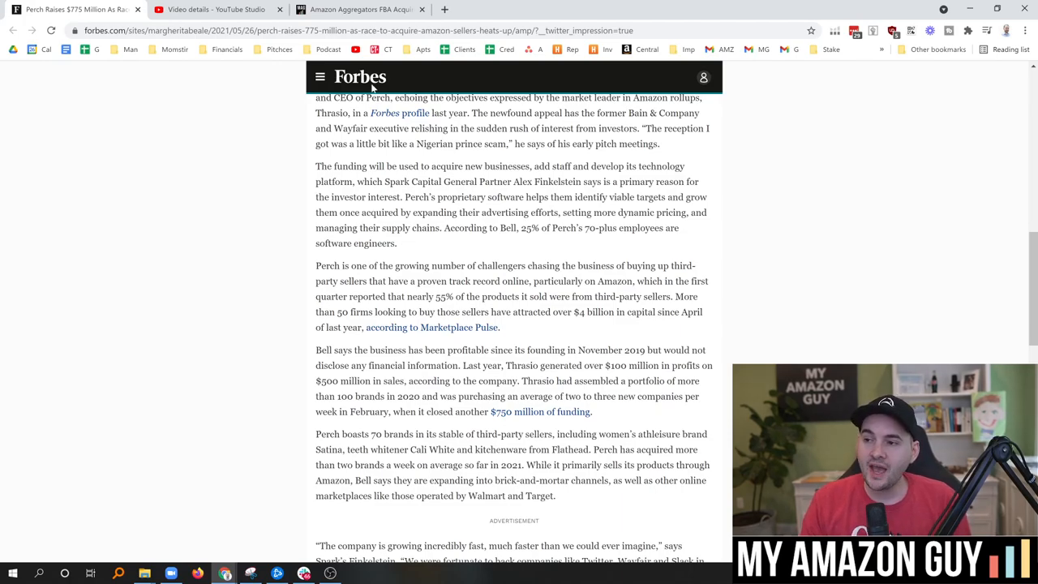
left_click(360, 10)
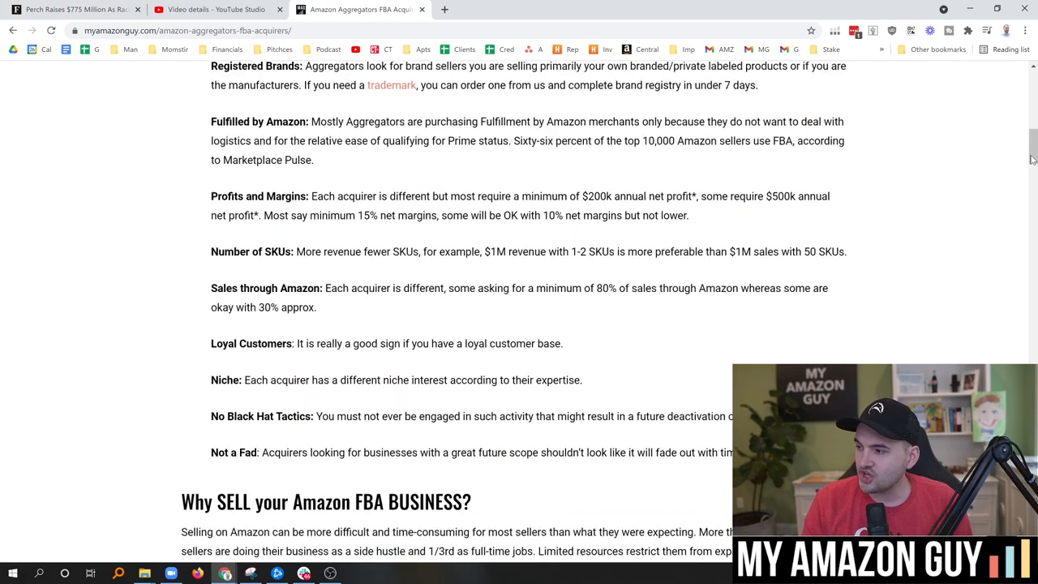
scroll("down", 3)
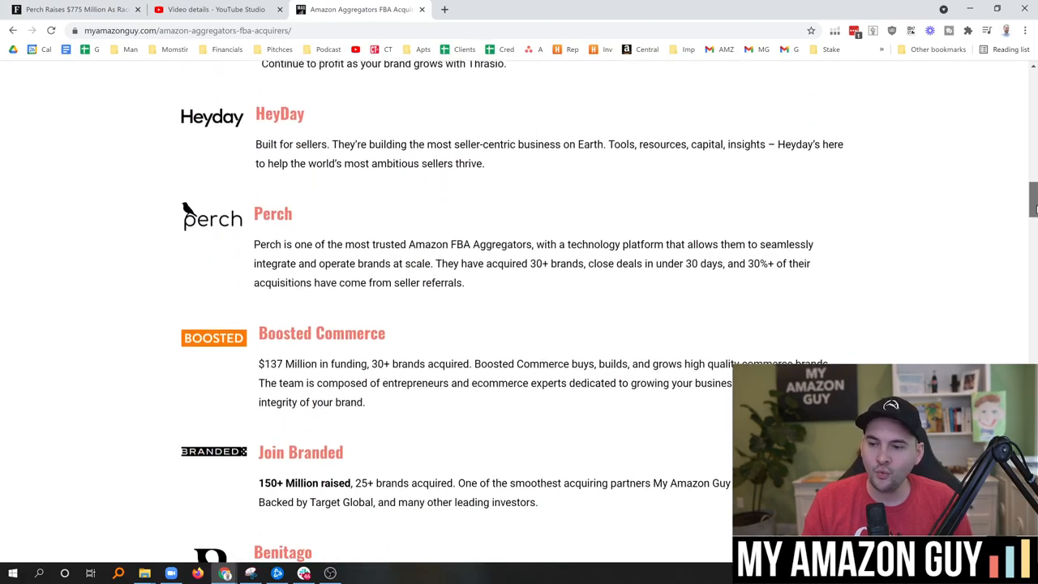
scroll("down", 3)
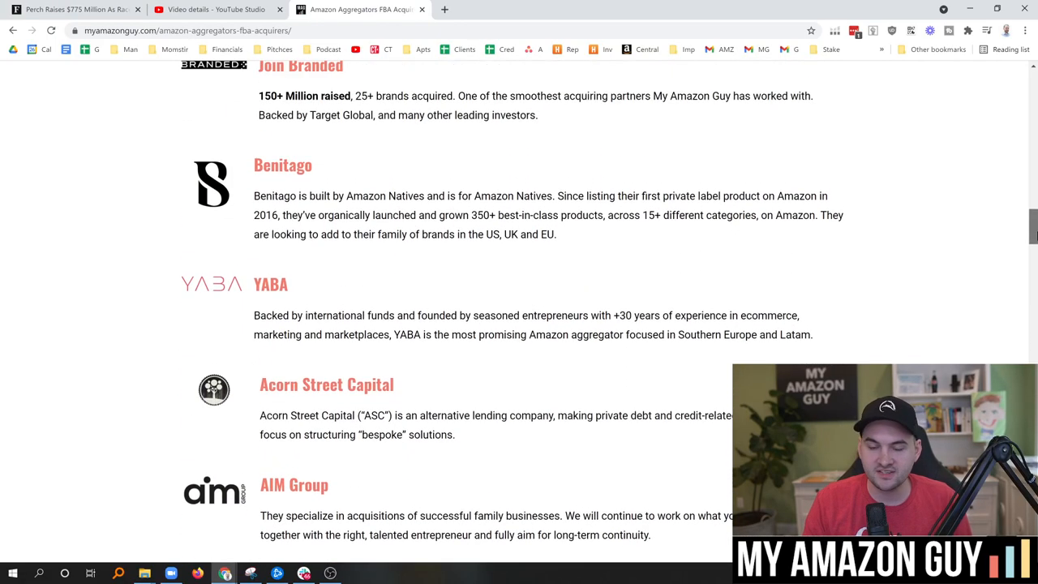
scroll("up", 3)
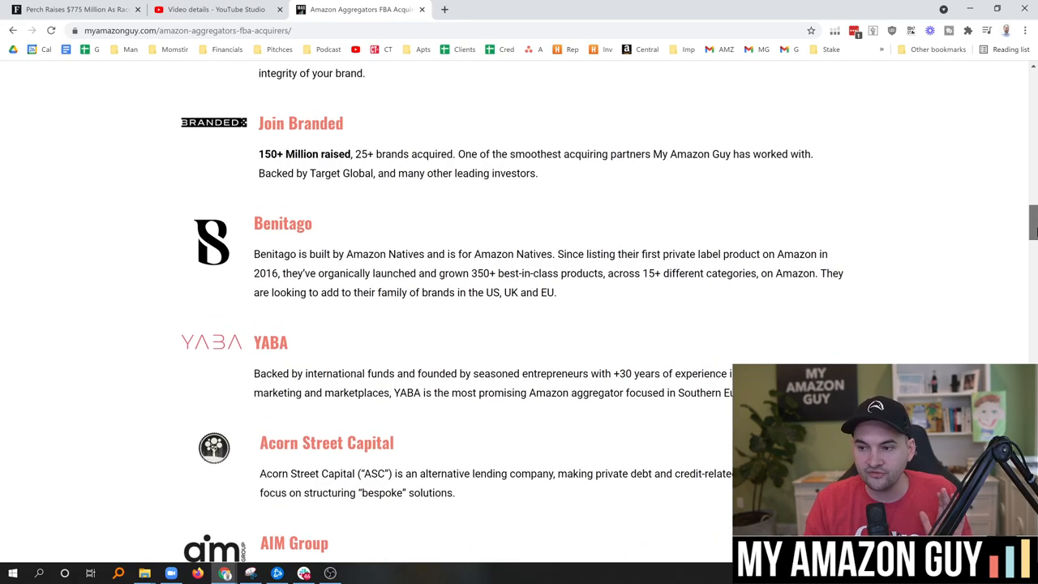
scroll("down", 3)
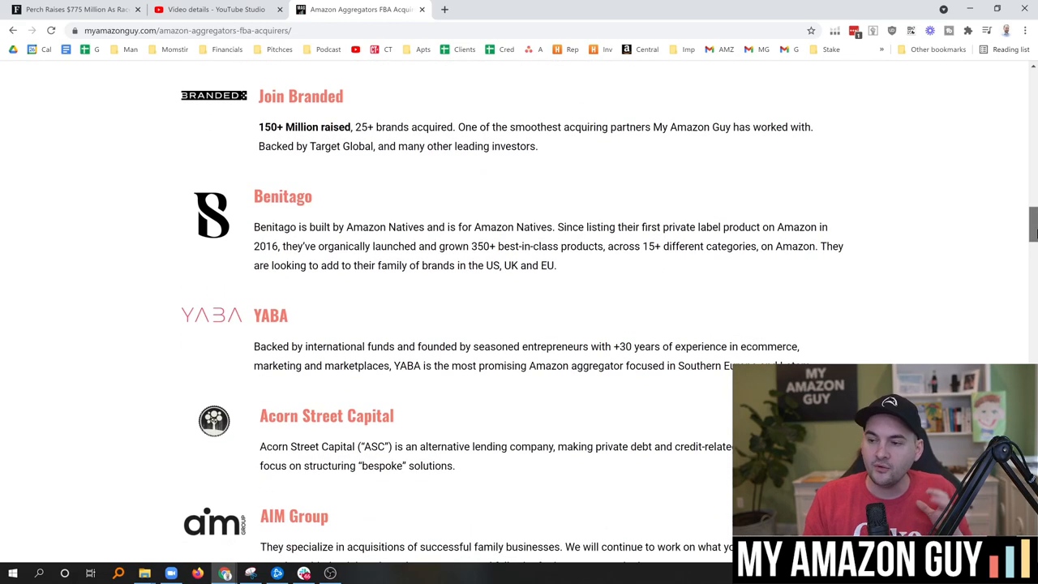
scroll("up", 3)
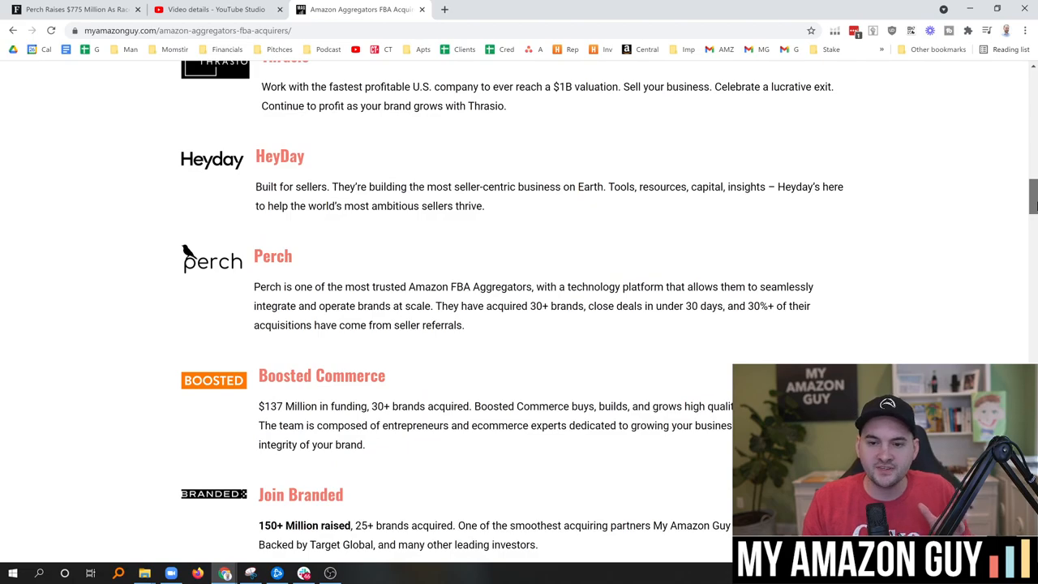
scroll("up", 3)
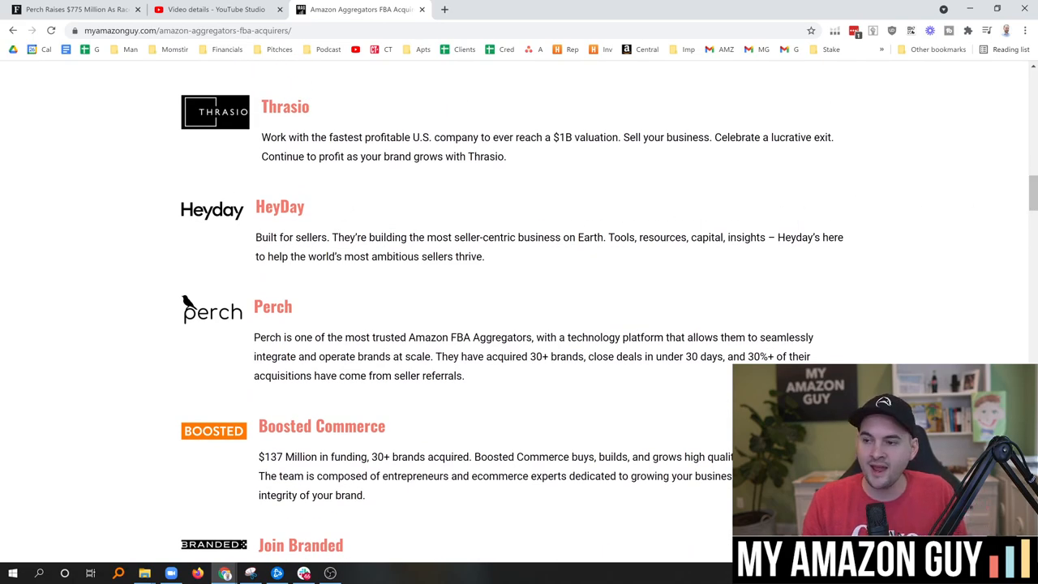
scroll("down", 3)
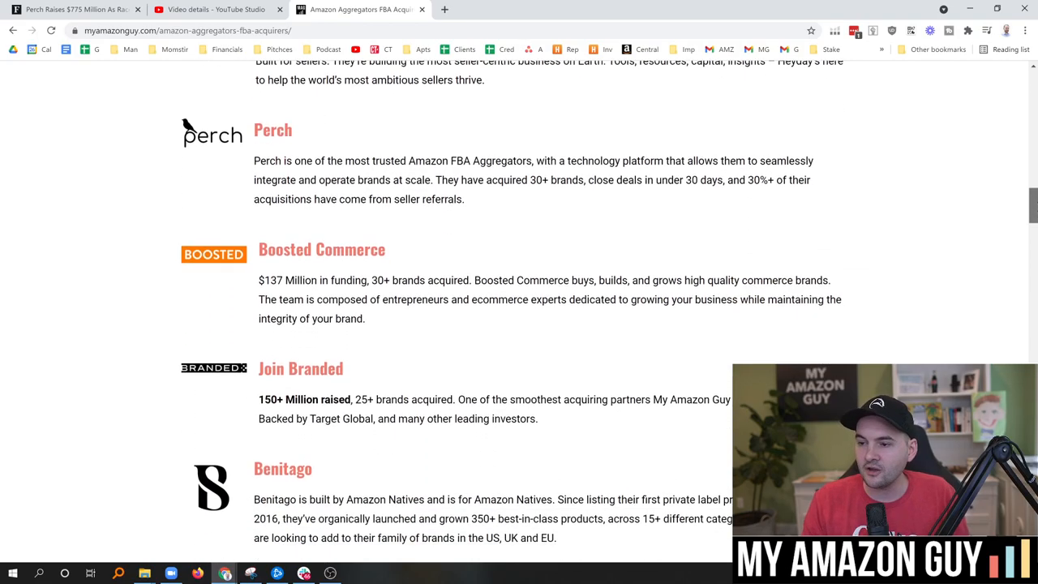
scroll("down", 3)
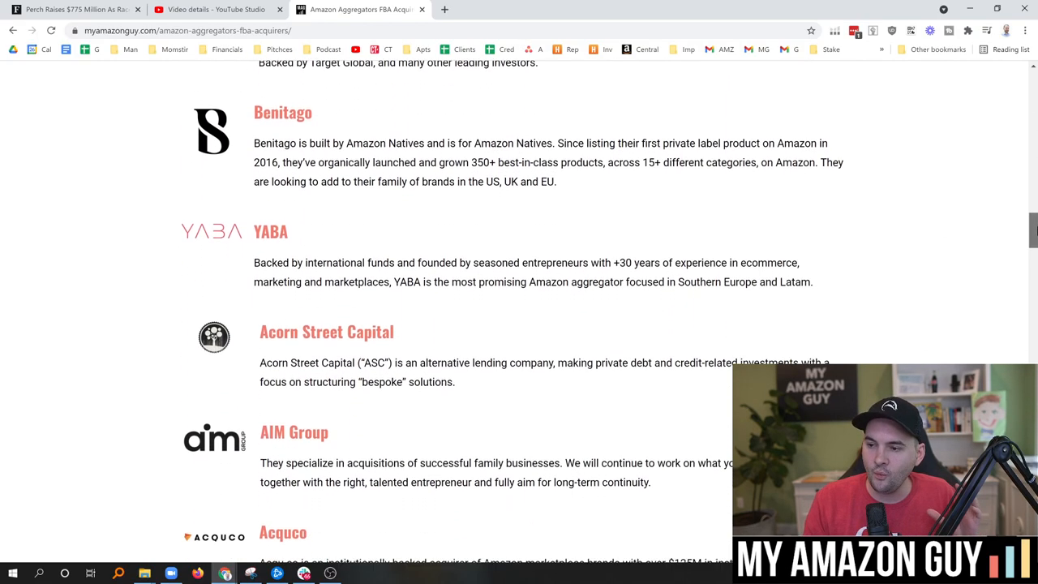
scroll("down", 3)
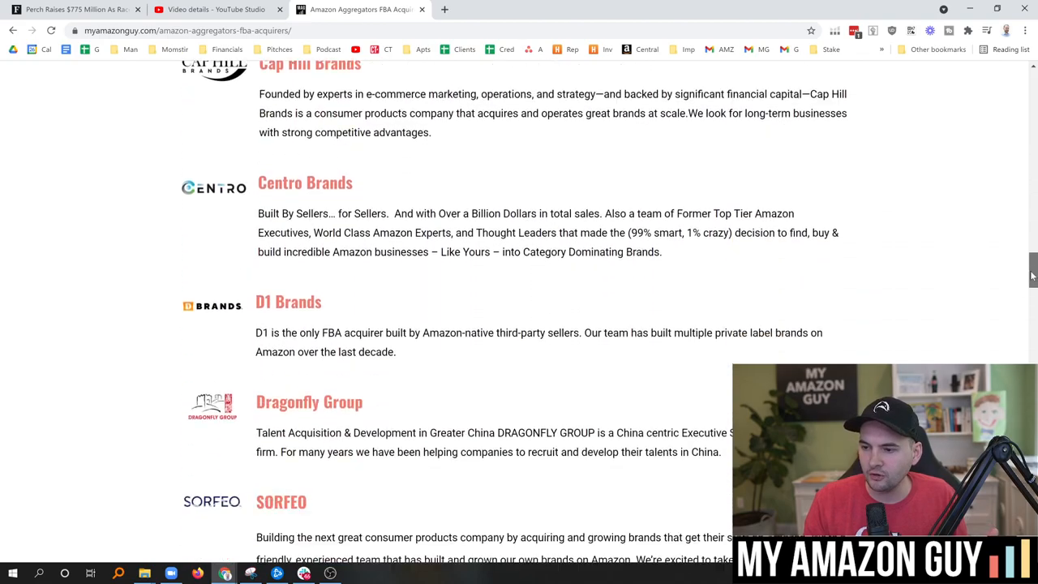
scroll("down", 3)
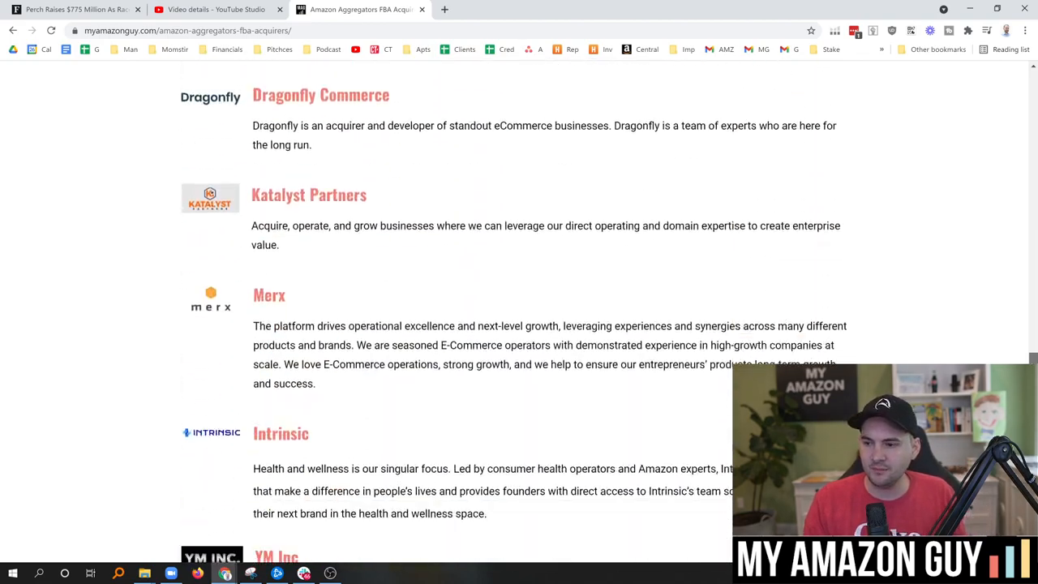
scroll("down", 3)
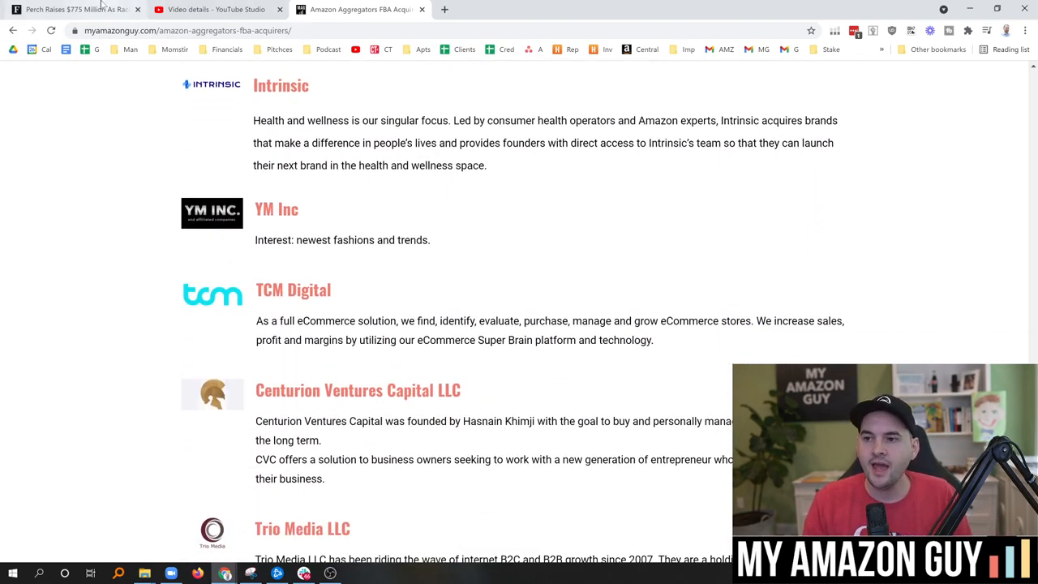
left_click(73, 10)
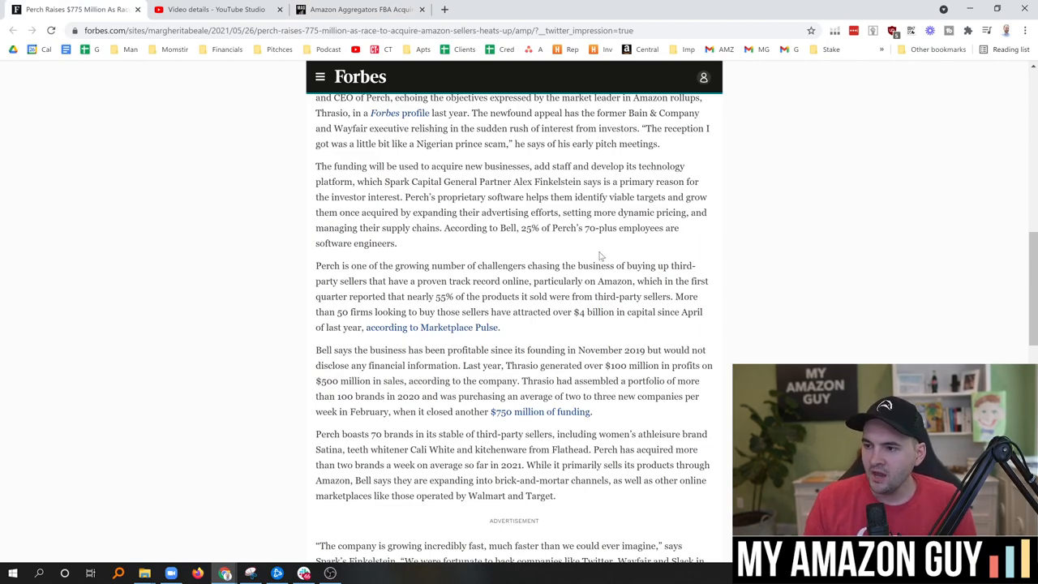
scroll("down", 3)
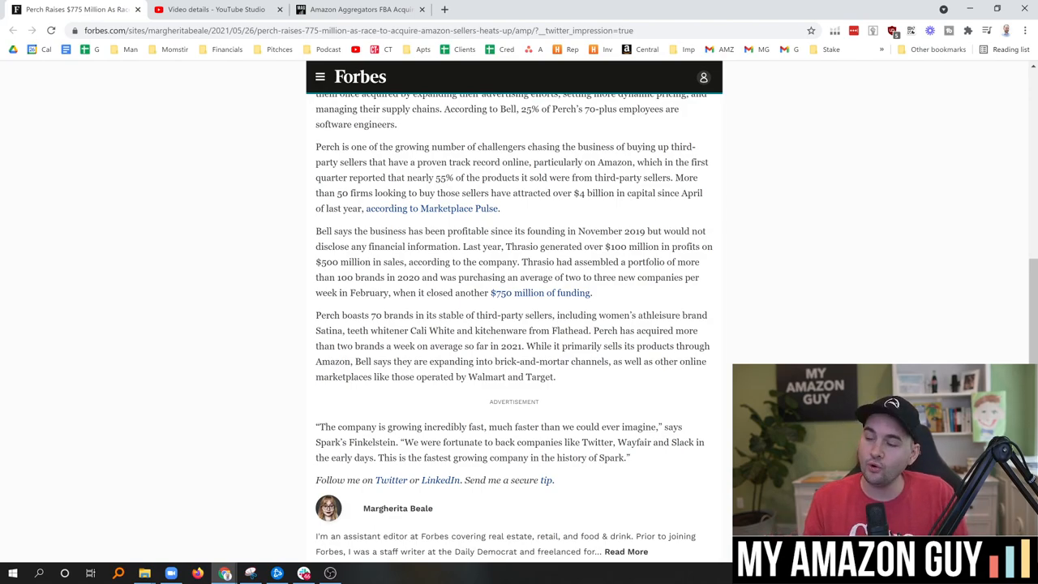
mouse_move(759, 194)
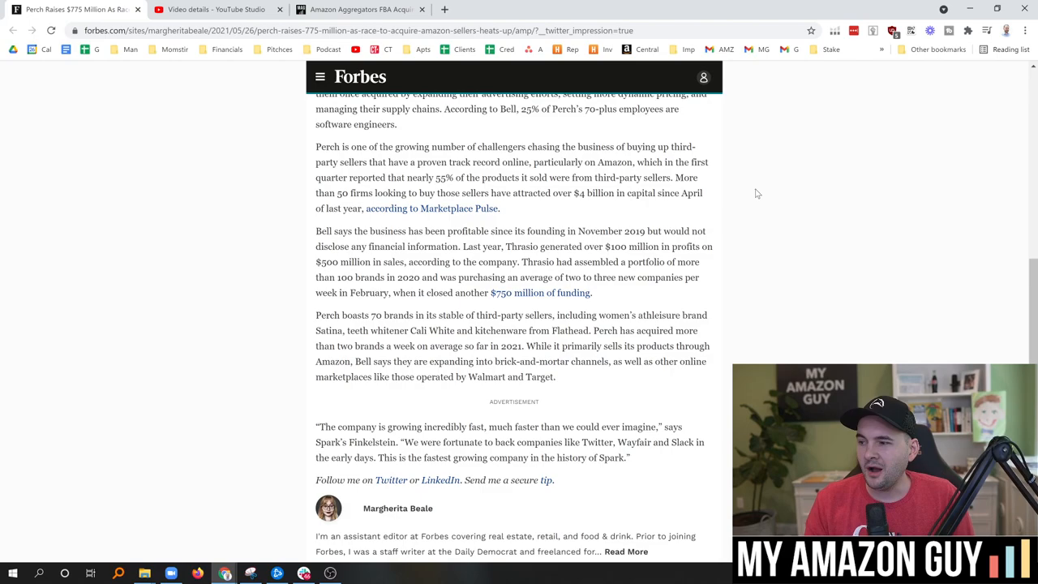
mouse_move(706, 196)
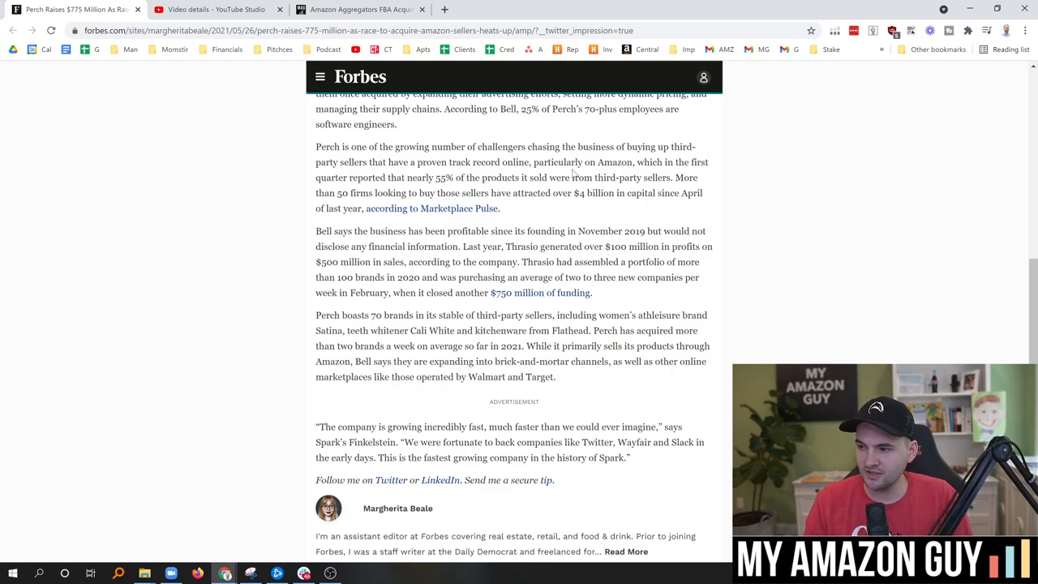
left_click_drag(421, 177, 592, 176)
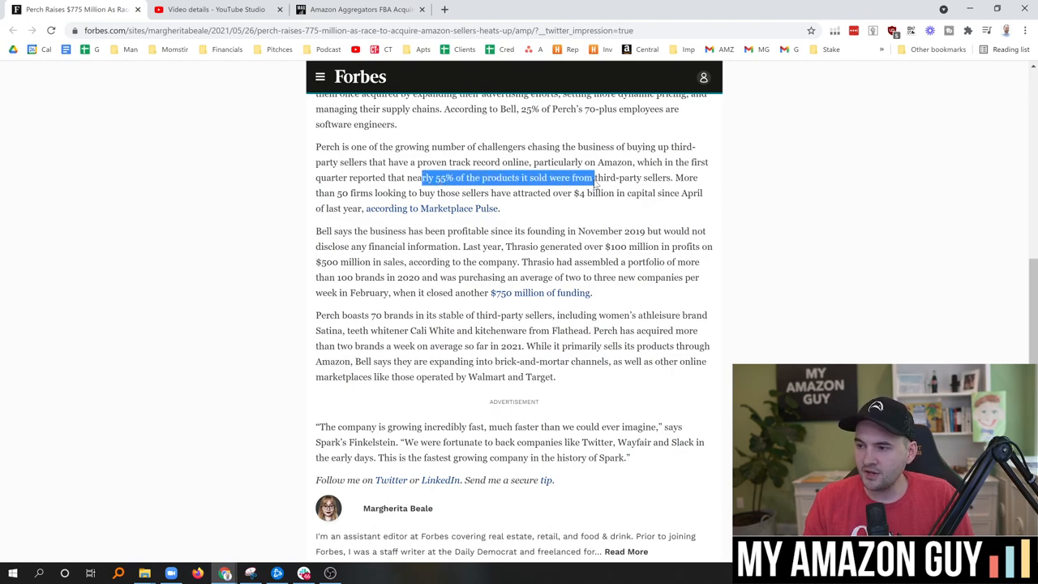
left_click(675, 190)
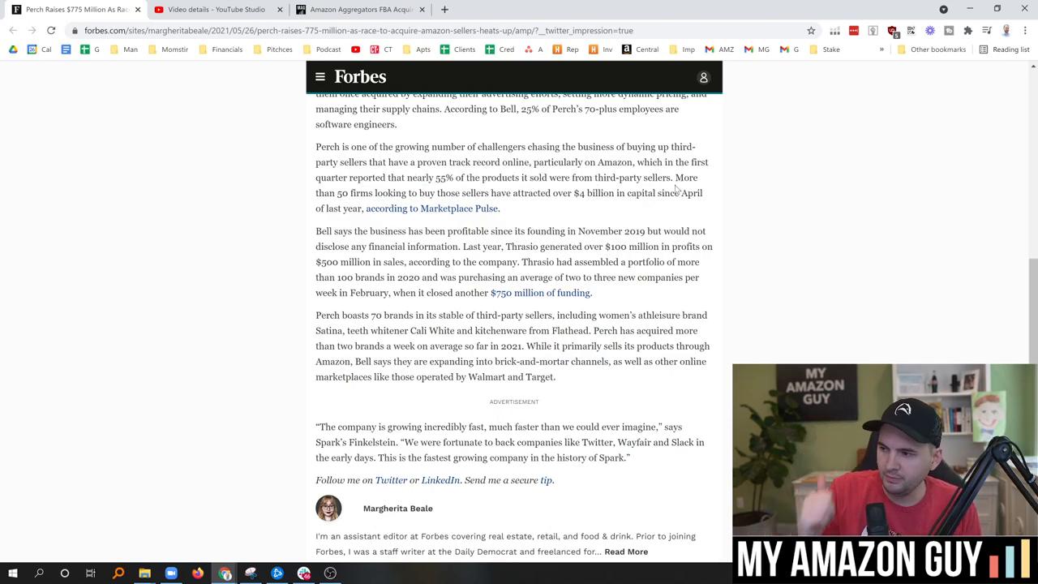
mouse_move(795, 145)
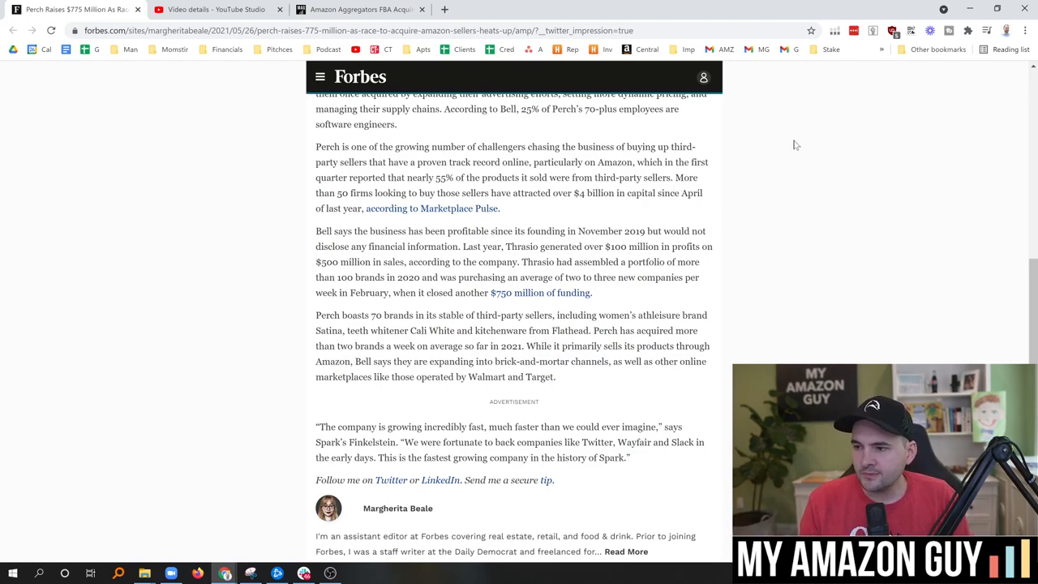
mouse_move(611, 211)
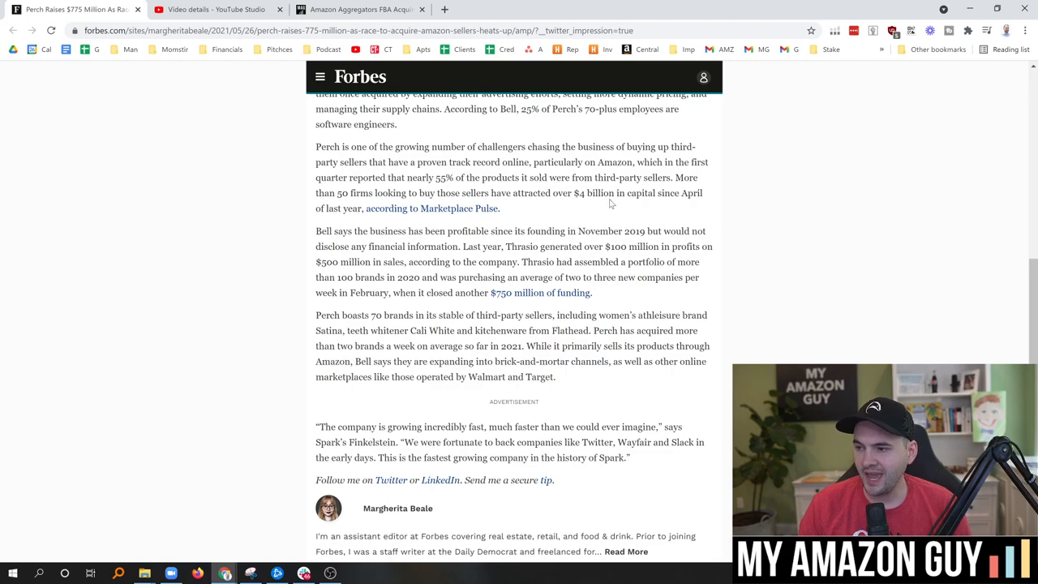
mouse_move(511, 210)
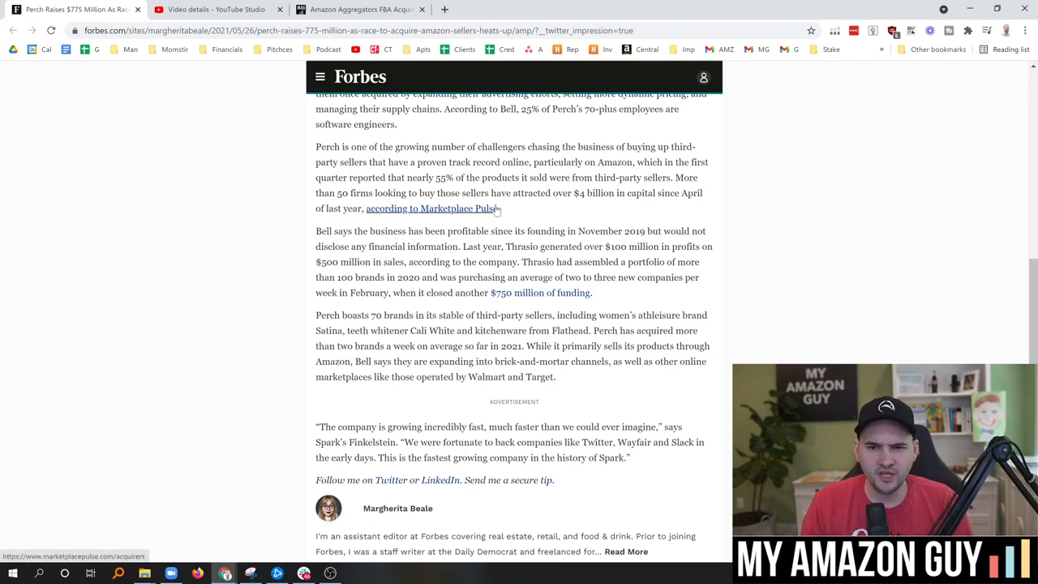
mouse_move(525, 204)
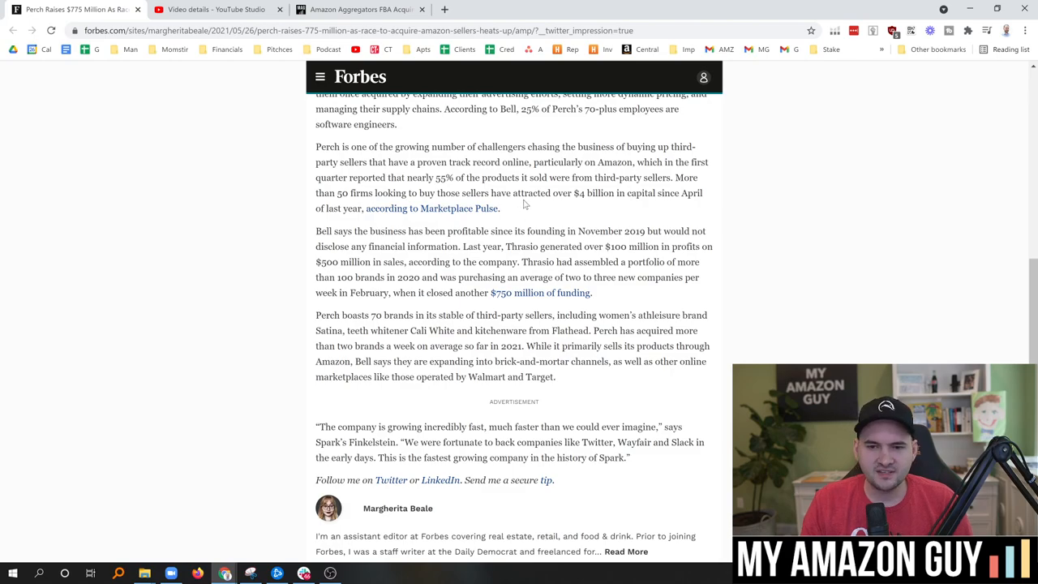
scroll("down", 3)
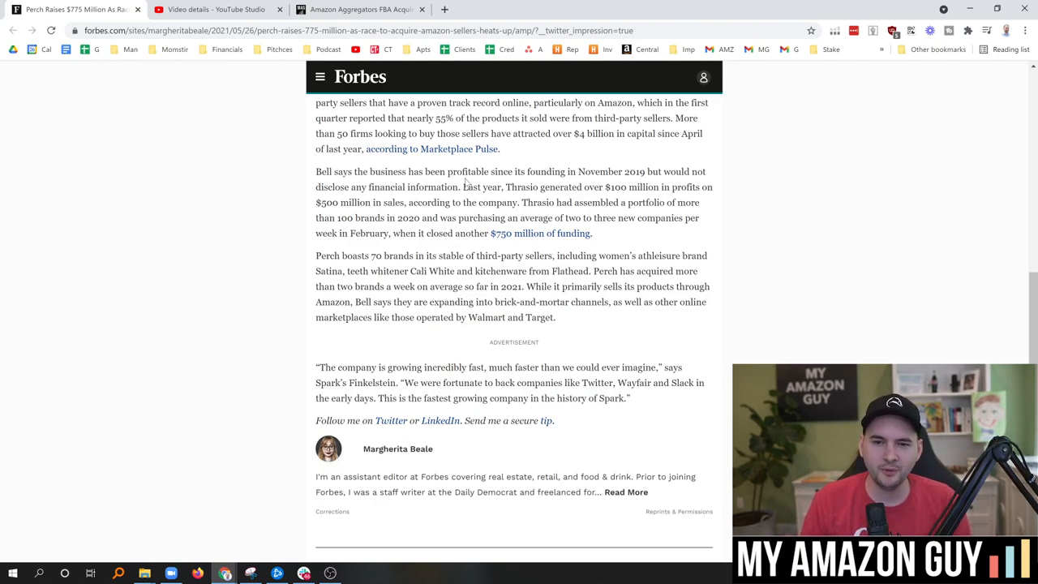
mouse_move(526, 167)
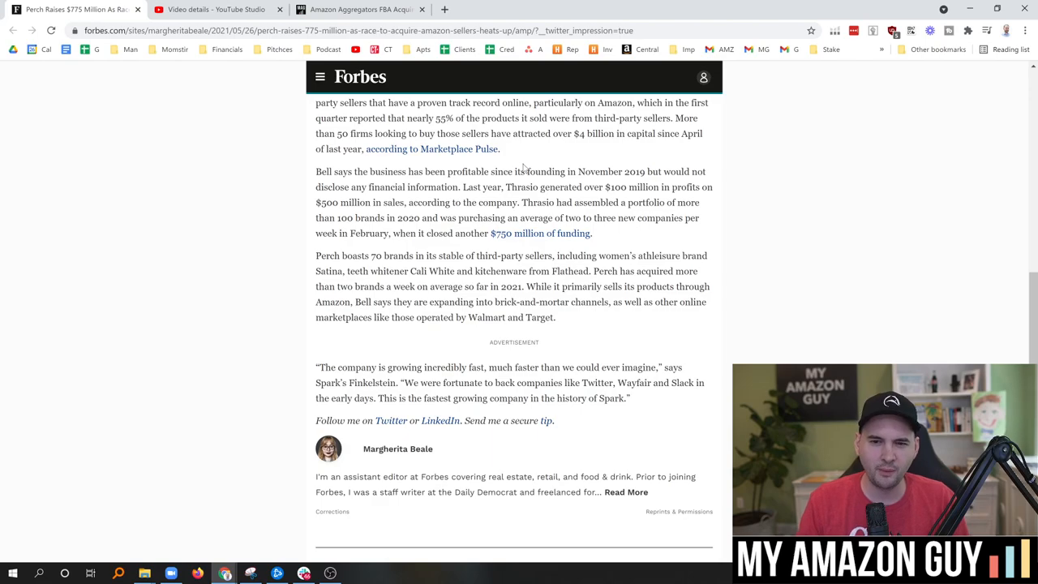
mouse_move(535, 159)
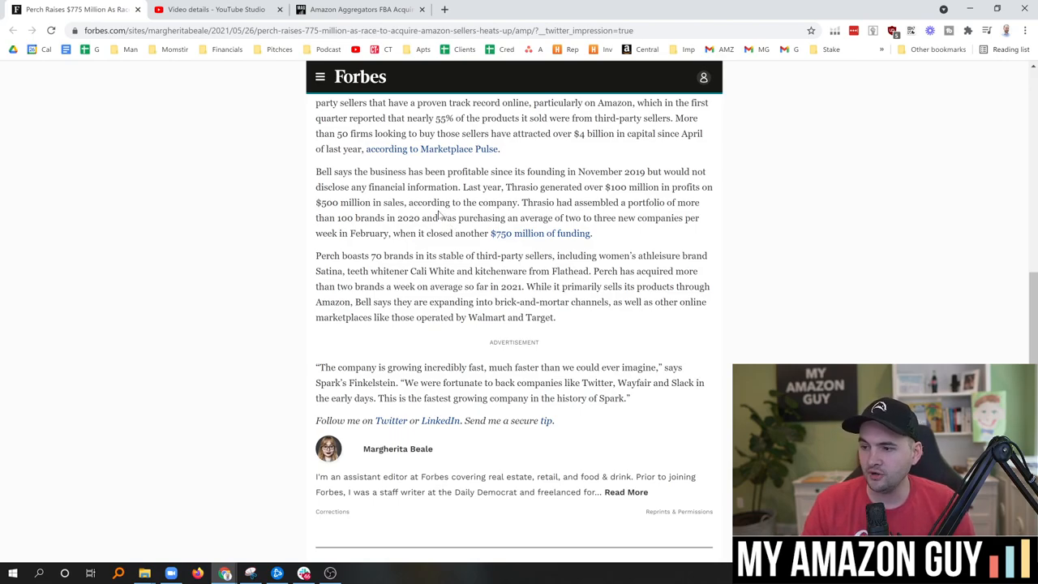
double_click(376, 256)
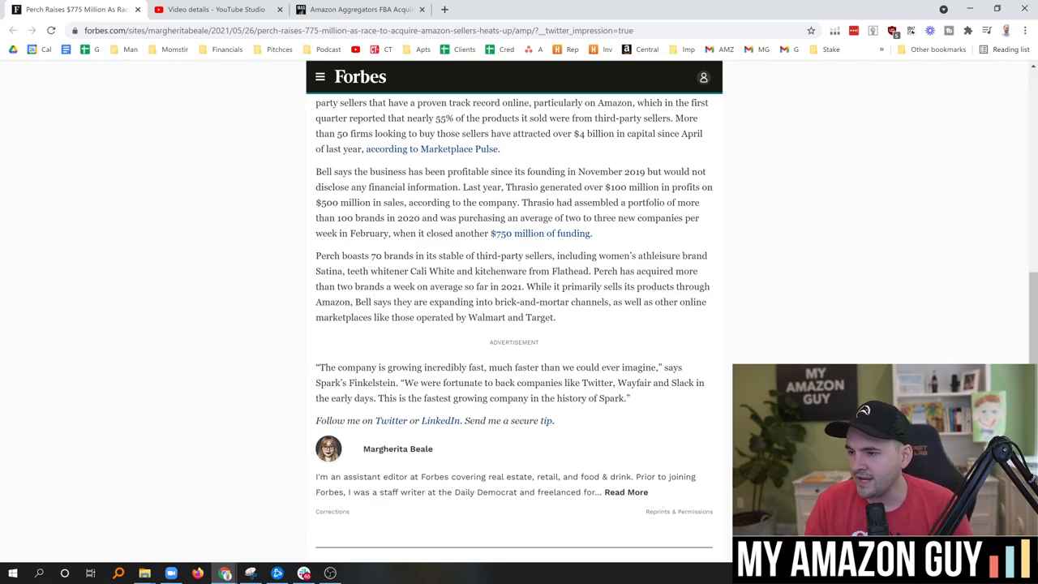
mouse_move(571, 253)
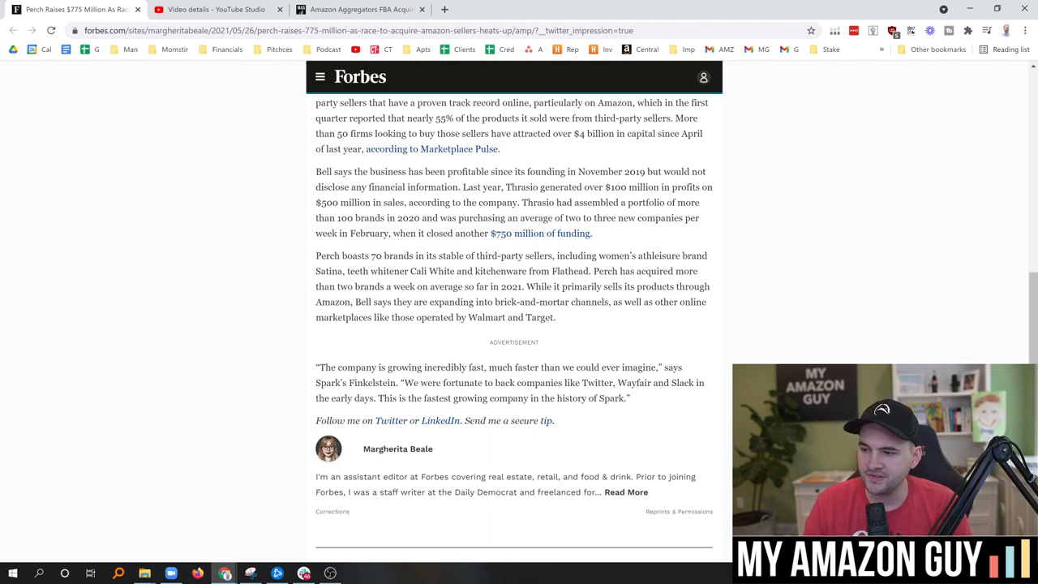
mouse_move(577, 324)
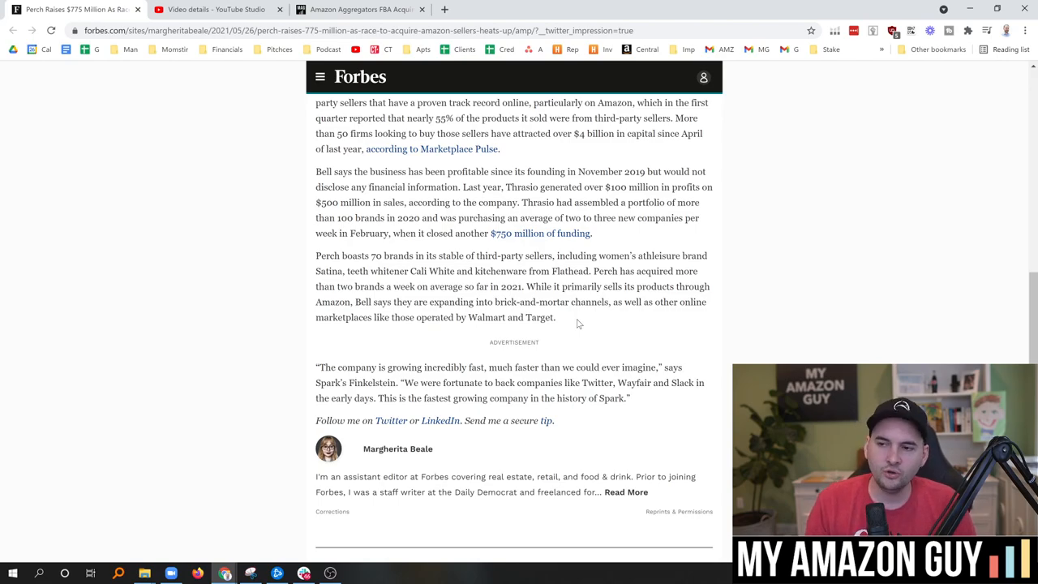
mouse_move(564, 316)
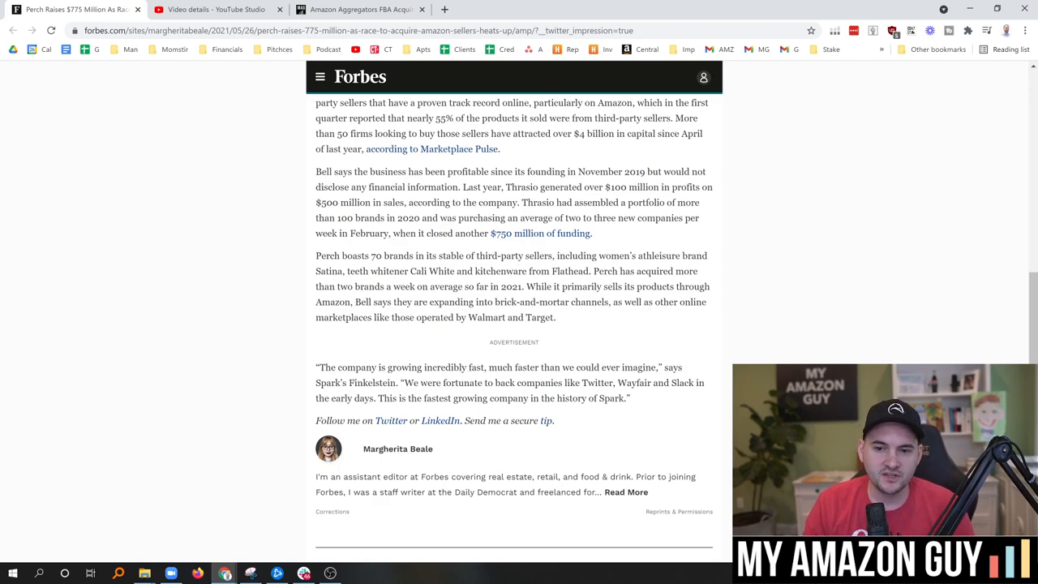
- Switch to the aggregators page and scroll up to the brand-acquirer introduction form
left_click(357, 10)
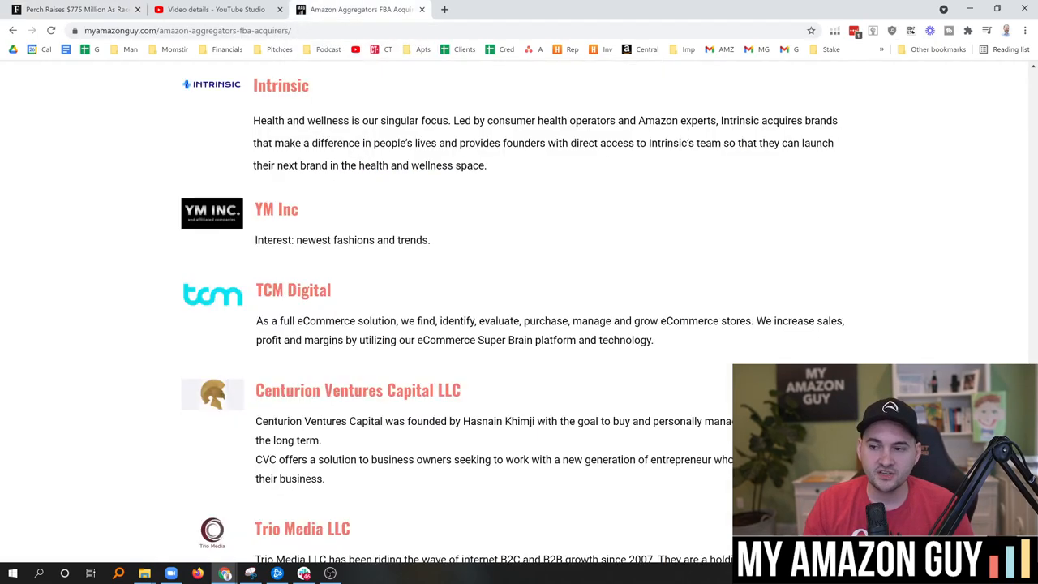
scroll("up", 3)
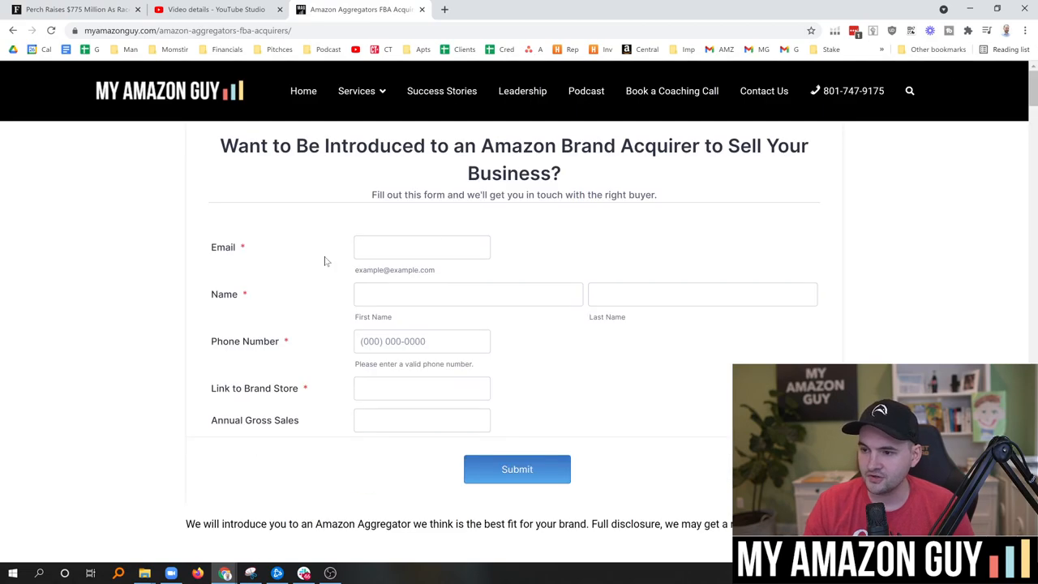
mouse_move(122, 258)
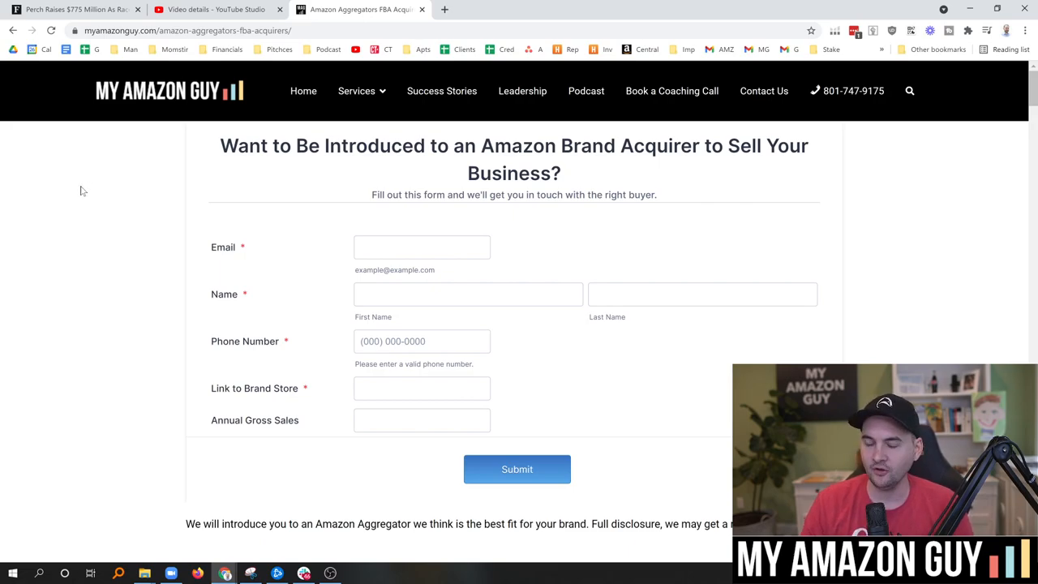
mouse_move(363, 95)
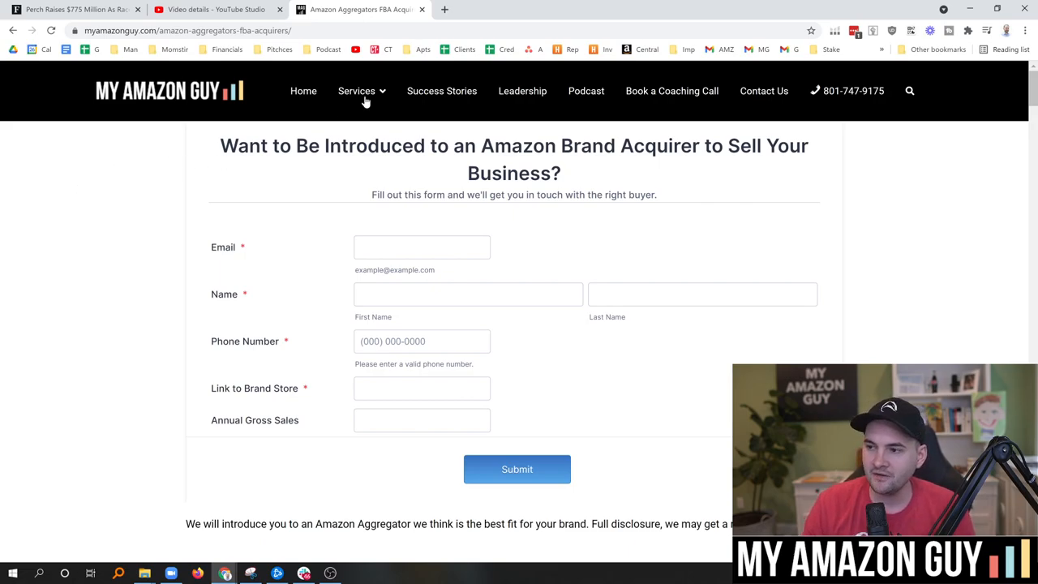
- View My Amazon Guy's Full Service Amazon Management page via Services, then return to the Forbes Perch article
left_click(357, 91)
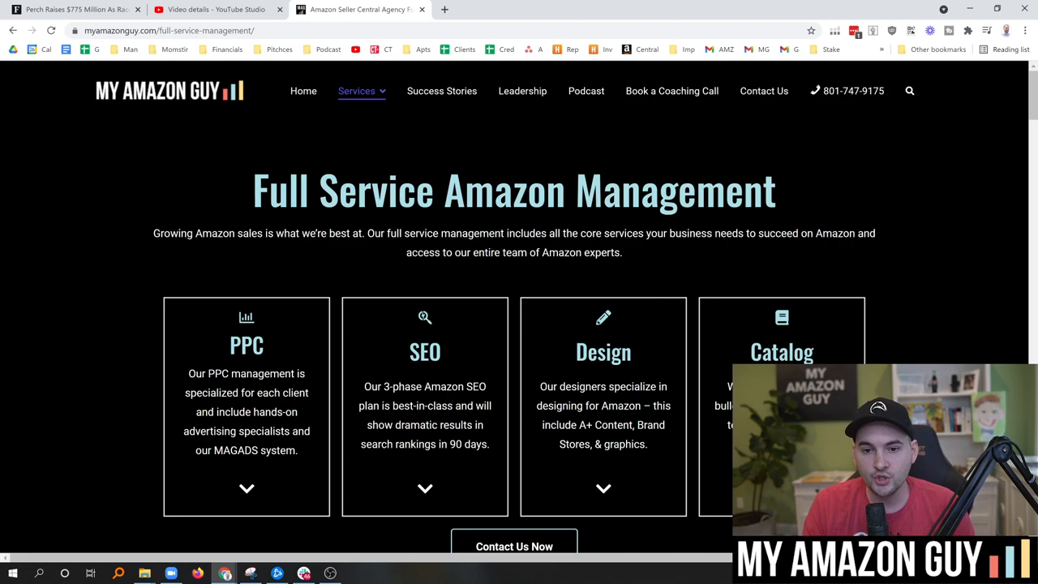
scroll("down", 3)
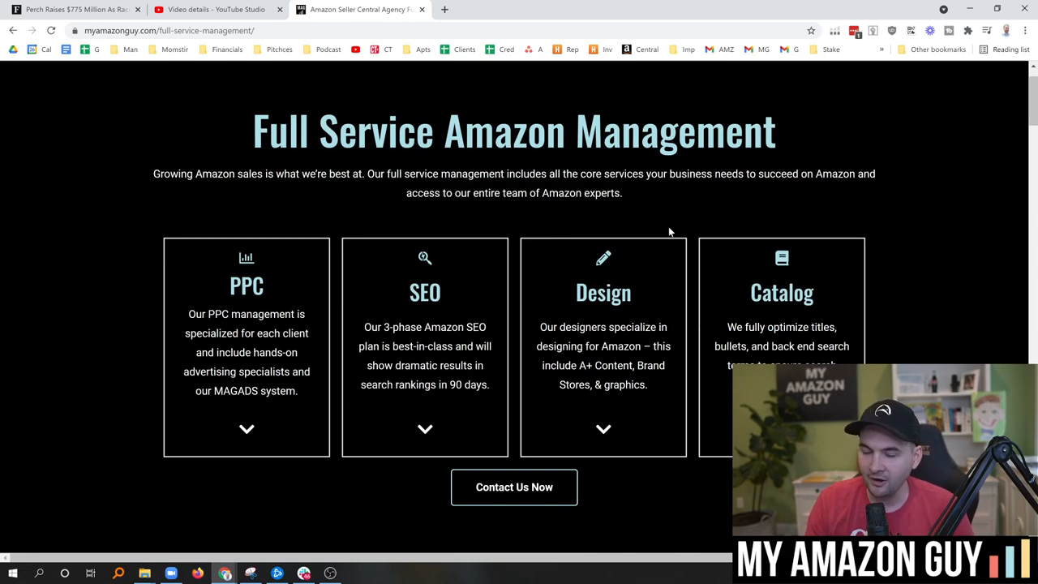
mouse_move(642, 219)
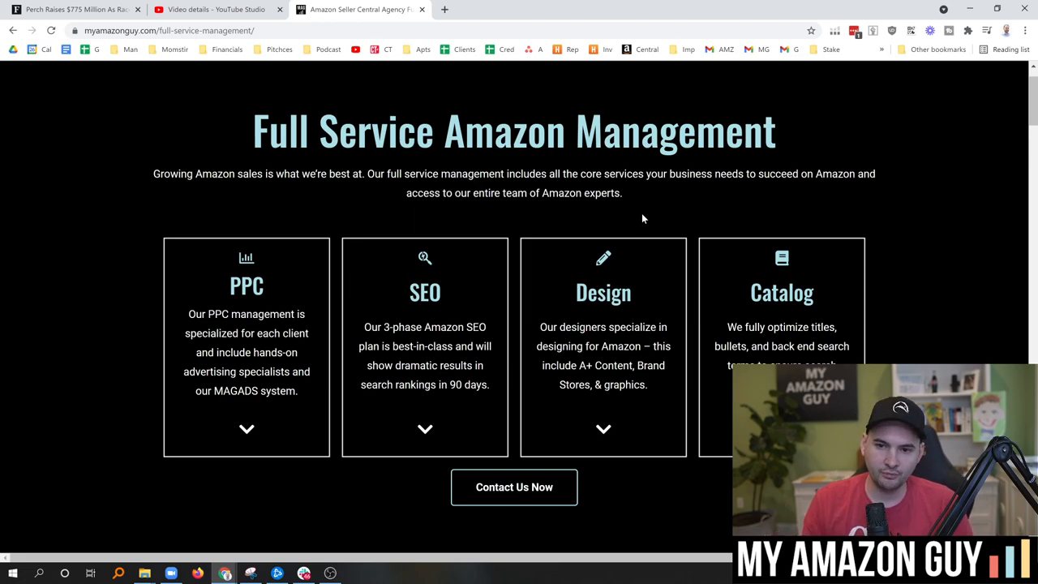
mouse_move(611, 216)
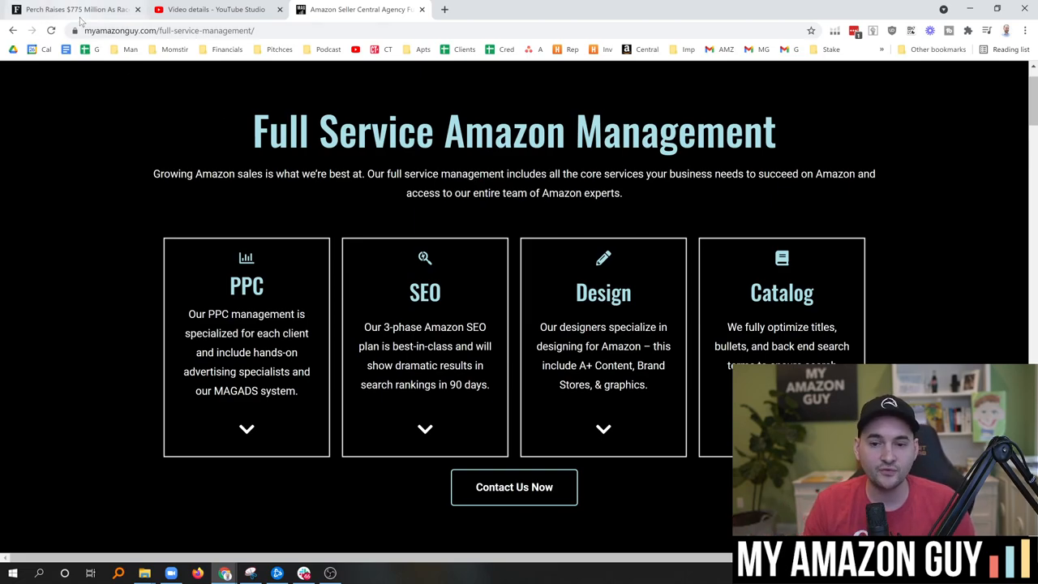
left_click(73, 10)
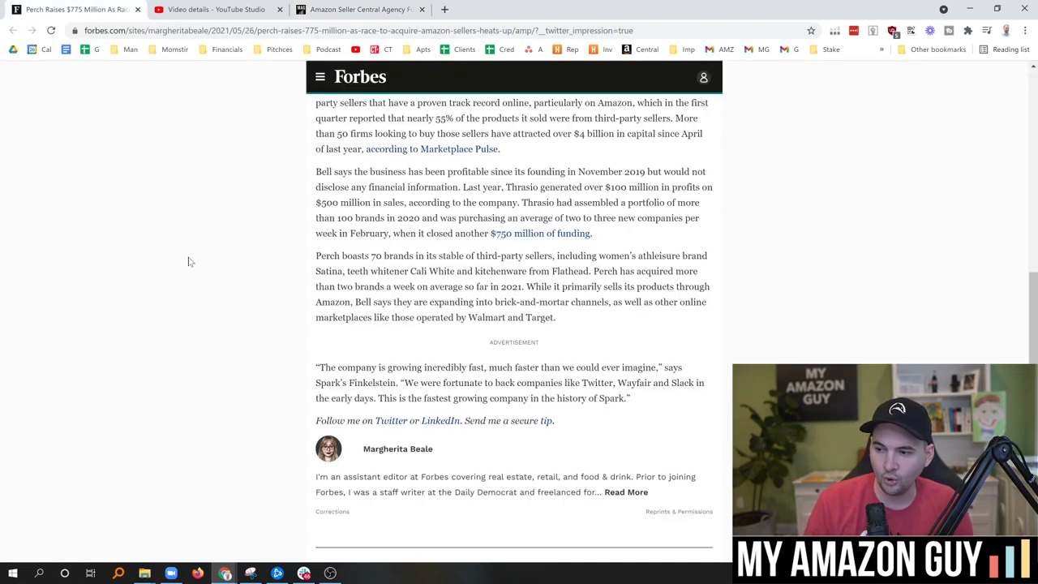
mouse_move(194, 246)
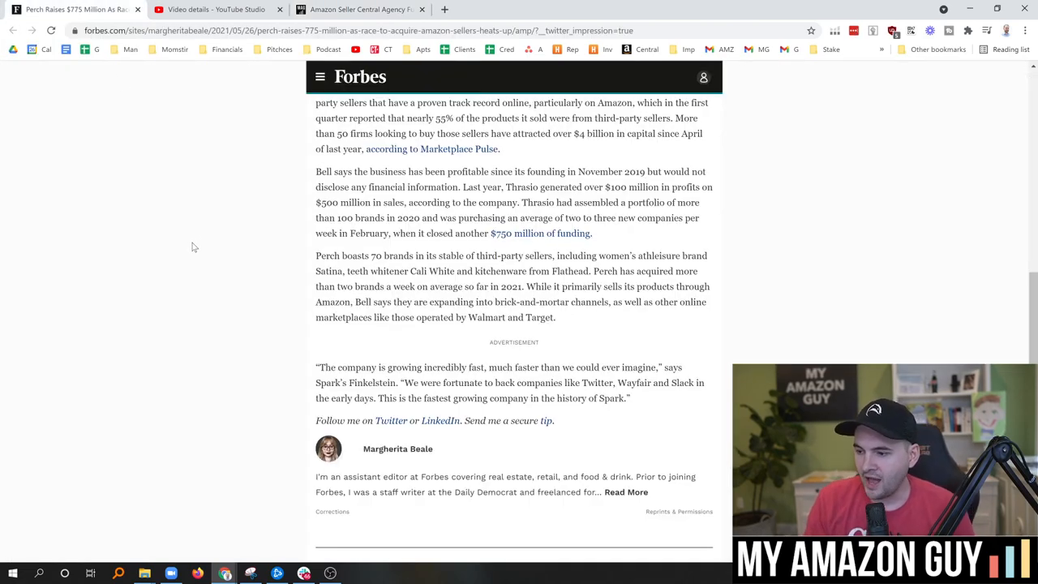
mouse_move(149, 246)
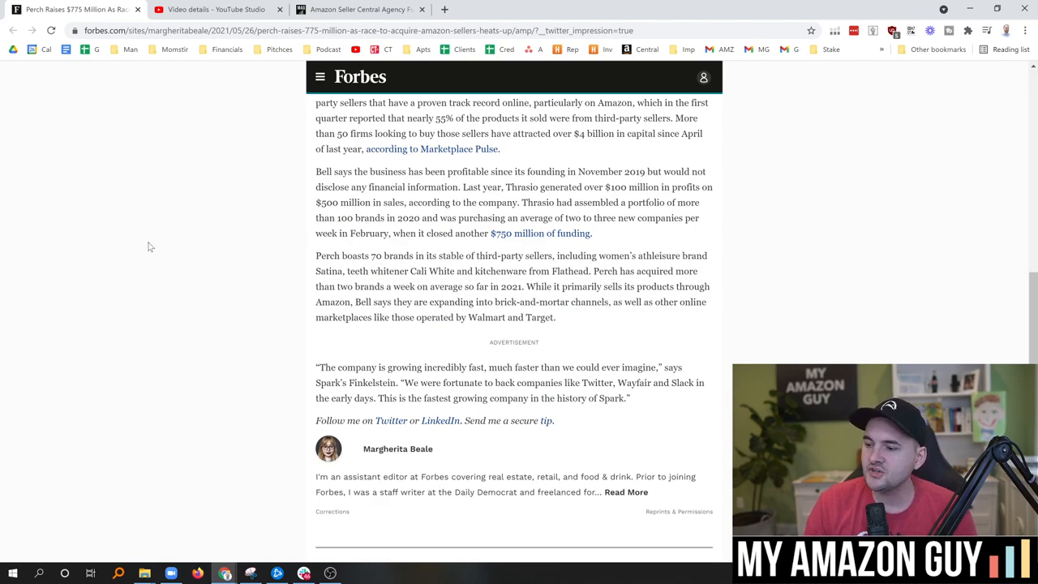